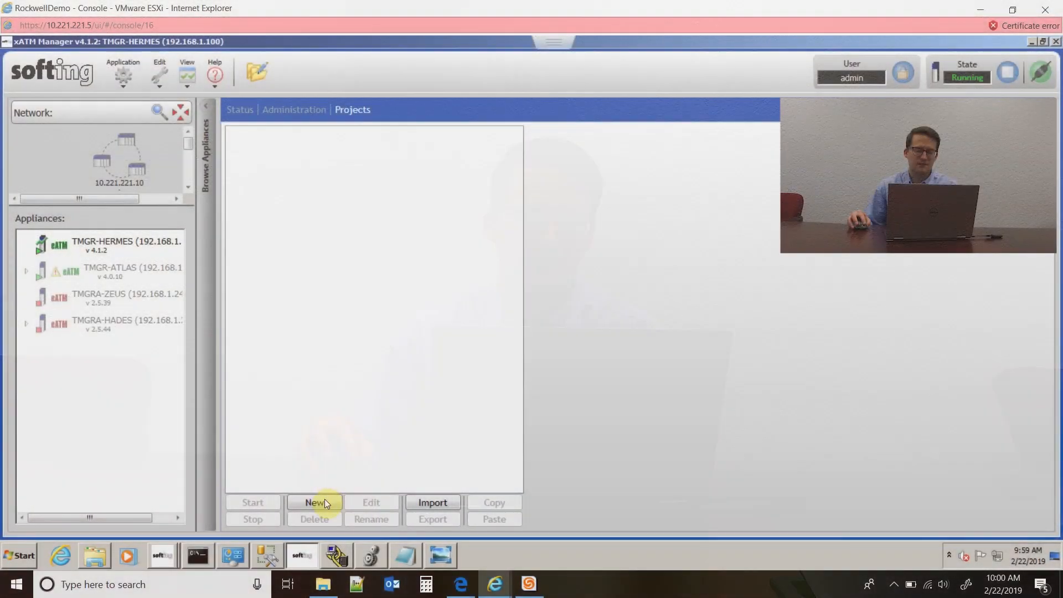
- Create a new project named Production_data from the Projects page
{"action": "left_click", "coordinate": [314, 502]}
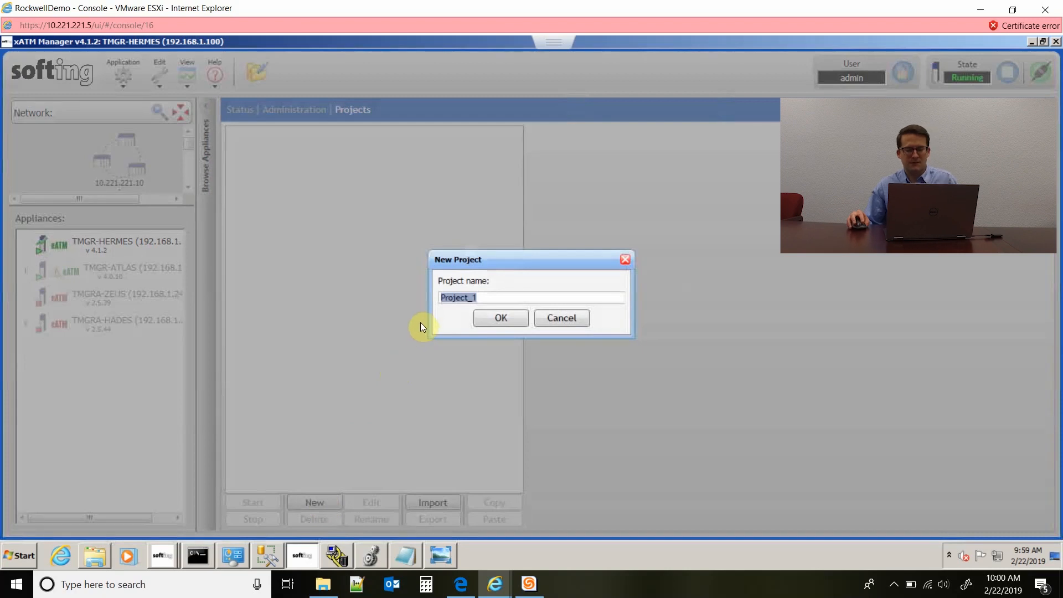
{"action": "type", "text": "Production"}
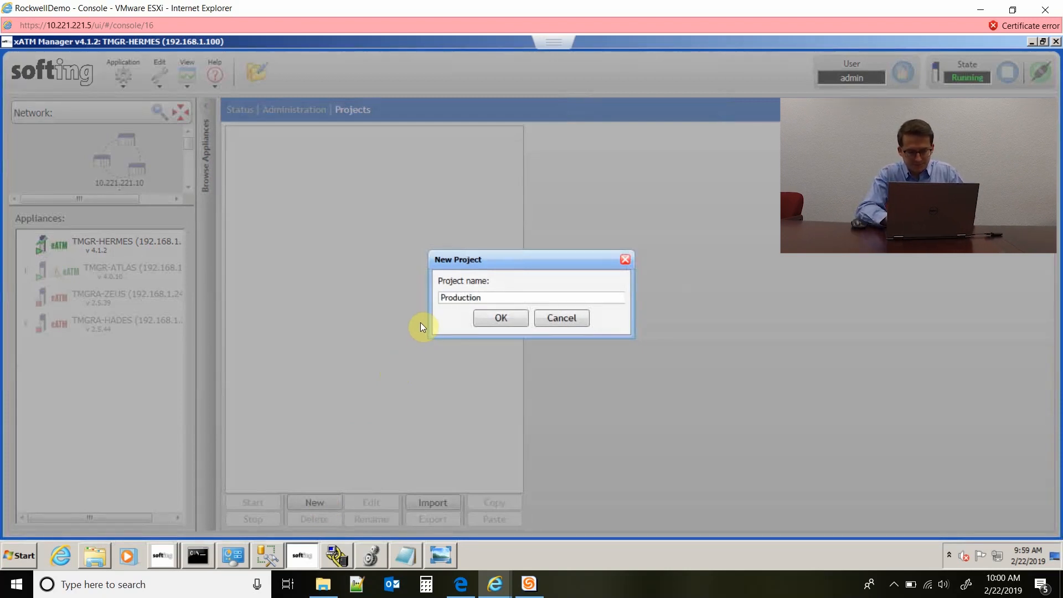
{"action": "left_click", "coordinate": [500, 318]}
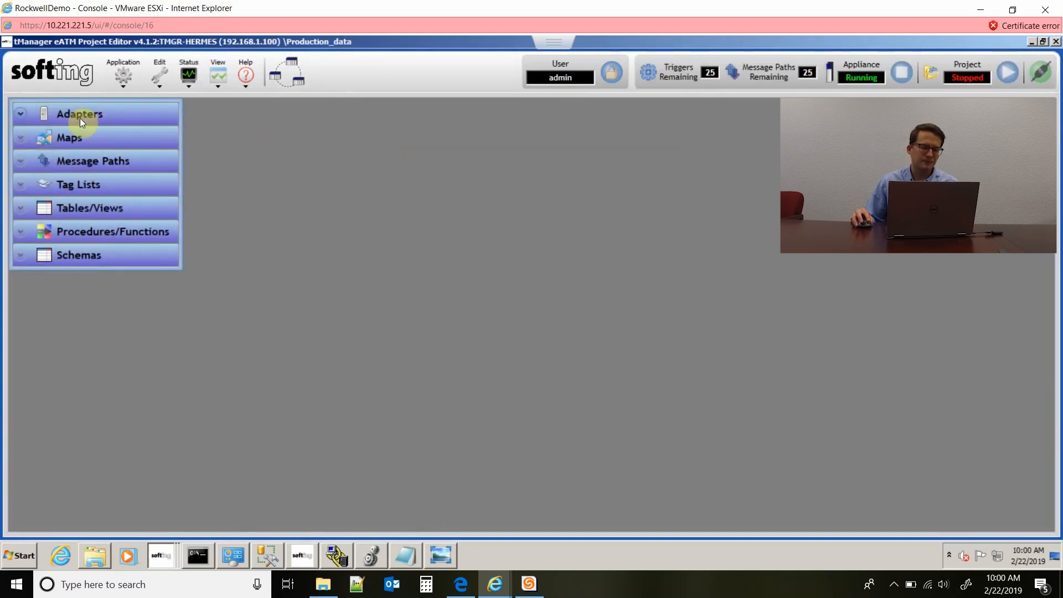
{"action": "mouse_move", "coordinate": [23, 120]}
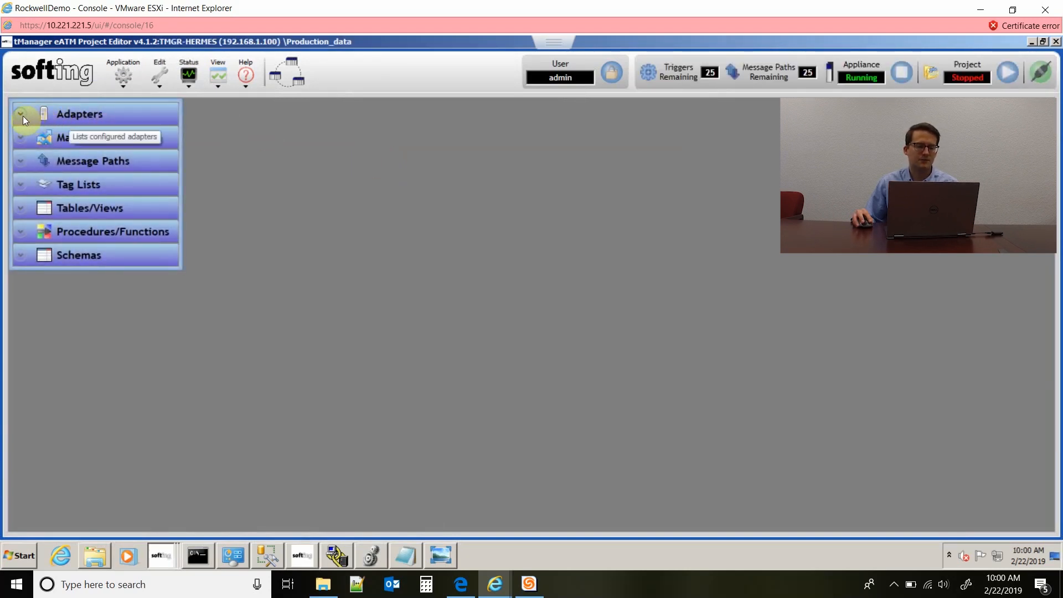
- Expand Adapters and open the Automation adapter's ControlLogix rack view
{"action": "left_click", "coordinate": [21, 113]}
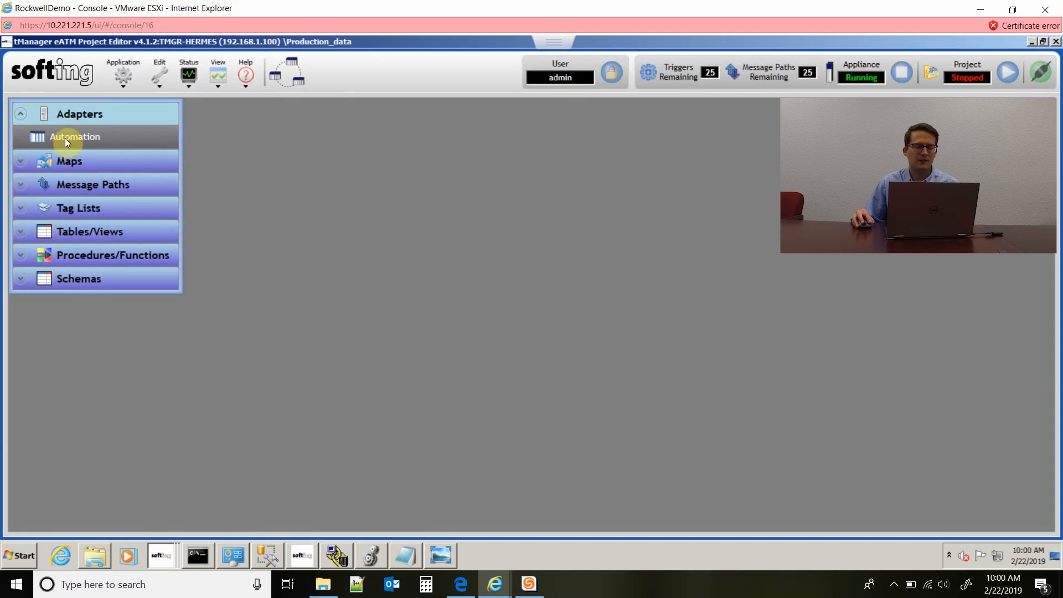
{"action": "double_click", "coordinate": [75, 136]}
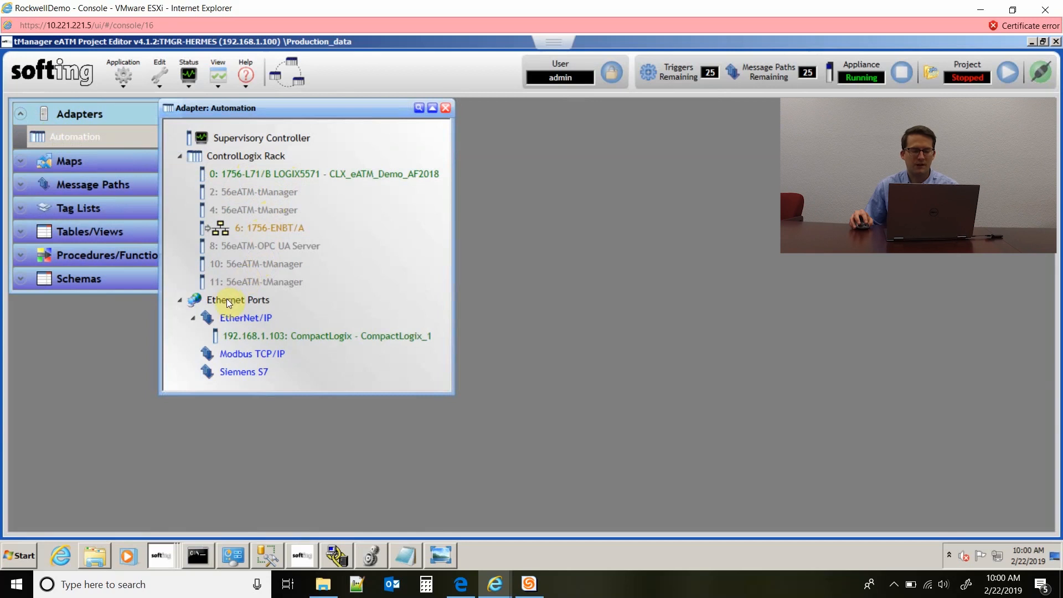
{"action": "mouse_move", "coordinate": [251, 336]}
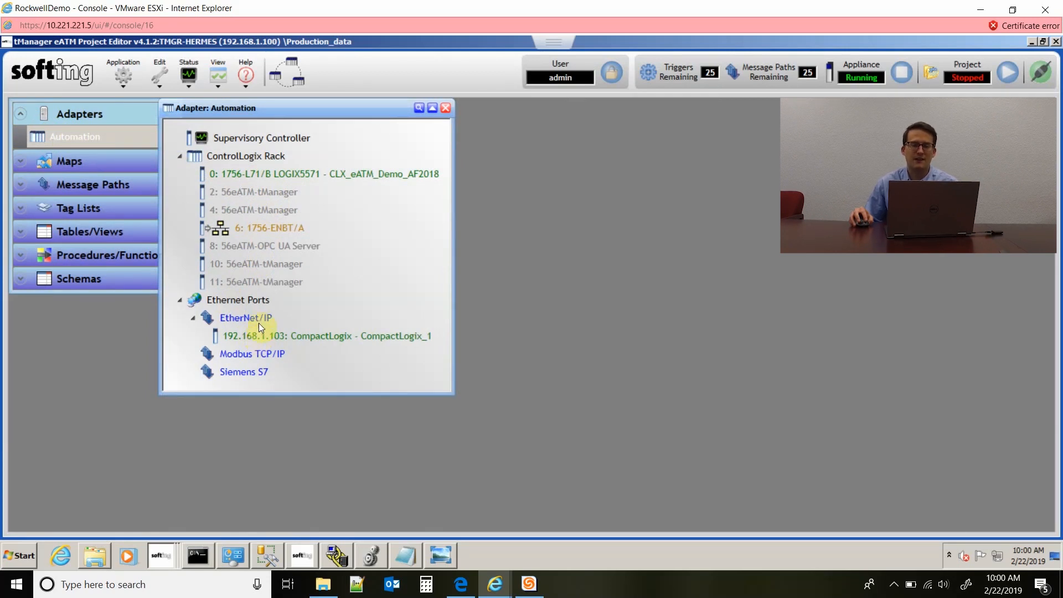
{"action": "mouse_move", "coordinate": [263, 242]}
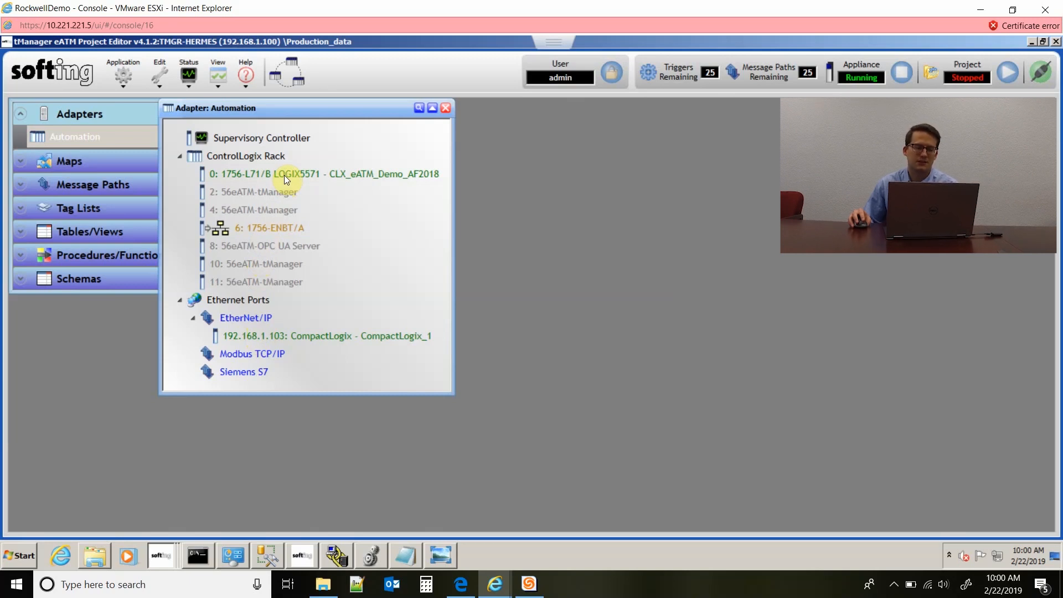
{"action": "right_click", "coordinate": [284, 173]}
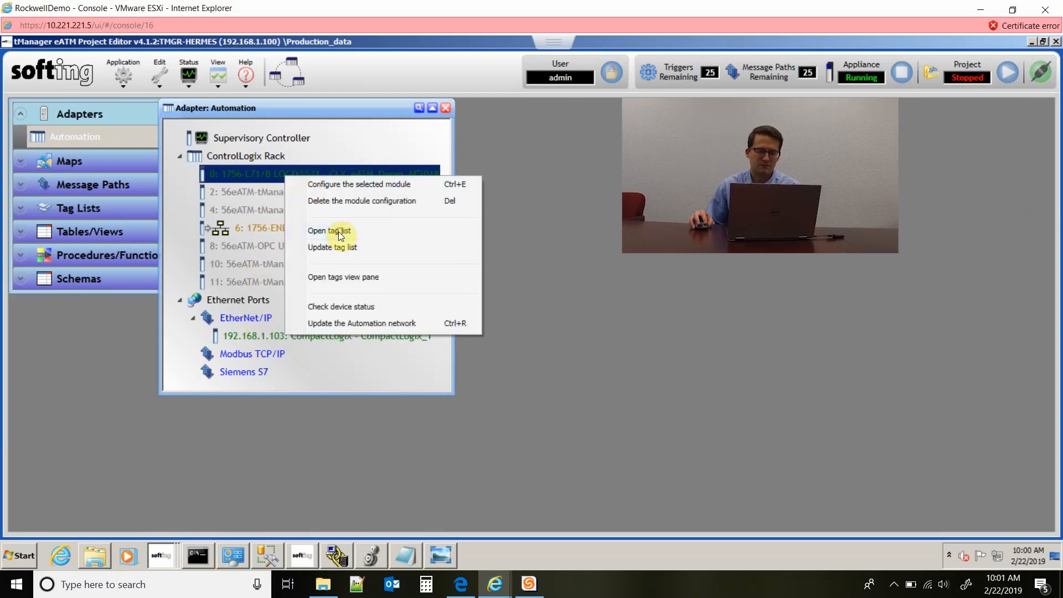
{"action": "left_click", "coordinate": [331, 230]}
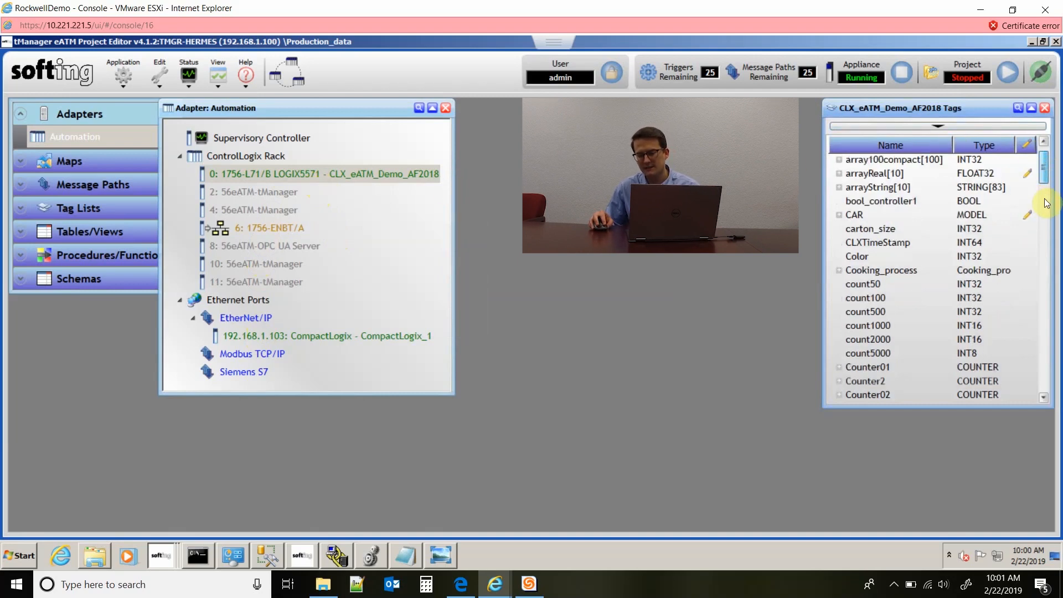
{"action": "scroll", "scroll_direction": "down", "scroll_amount": 3}
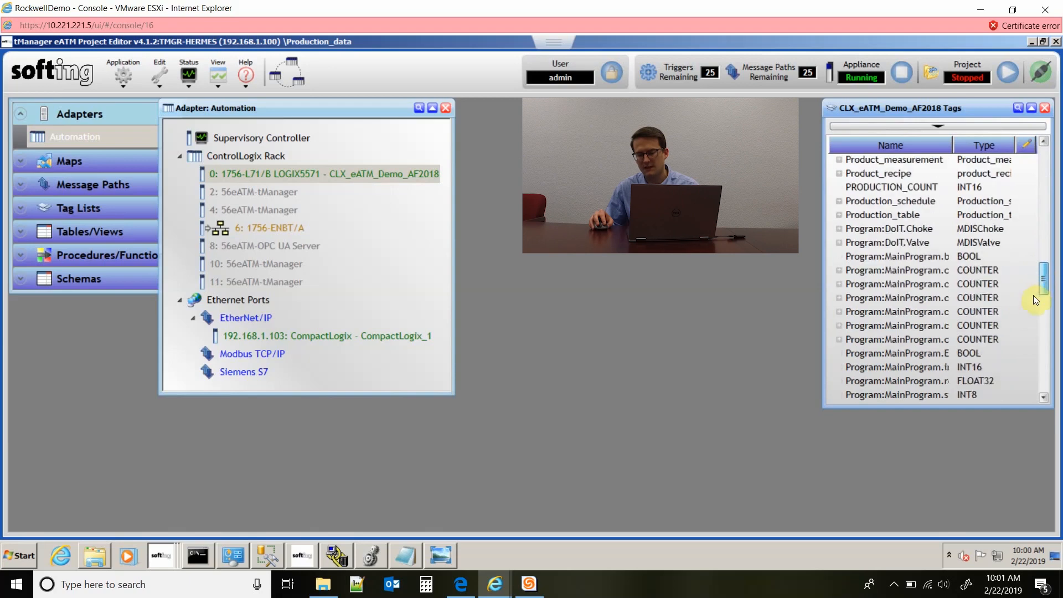
{"action": "scroll", "scroll_direction": "down", "scroll_amount": 3}
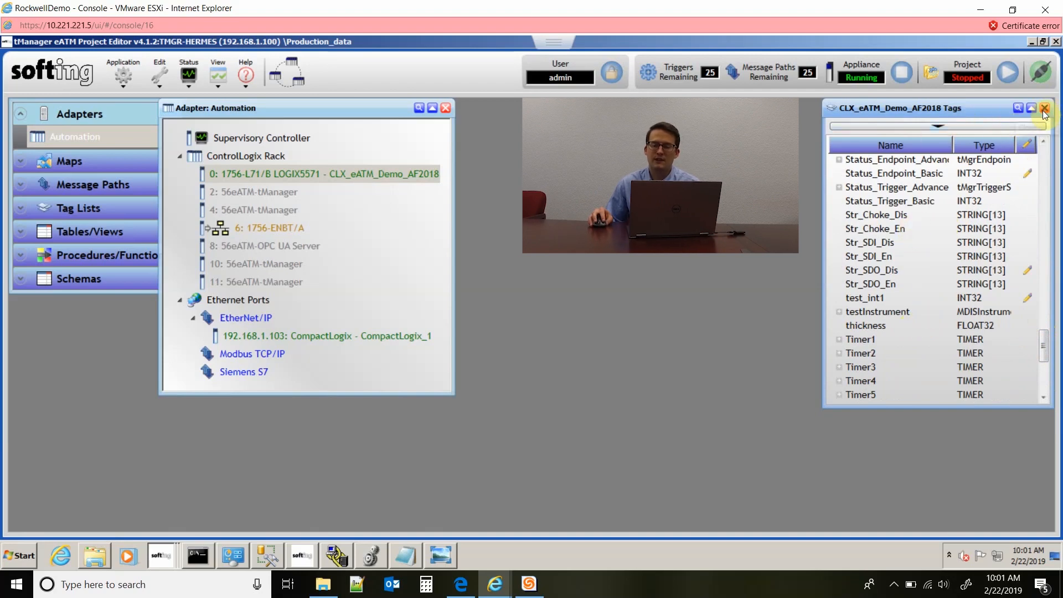
{"action": "mouse_move", "coordinate": [1043, 113]}
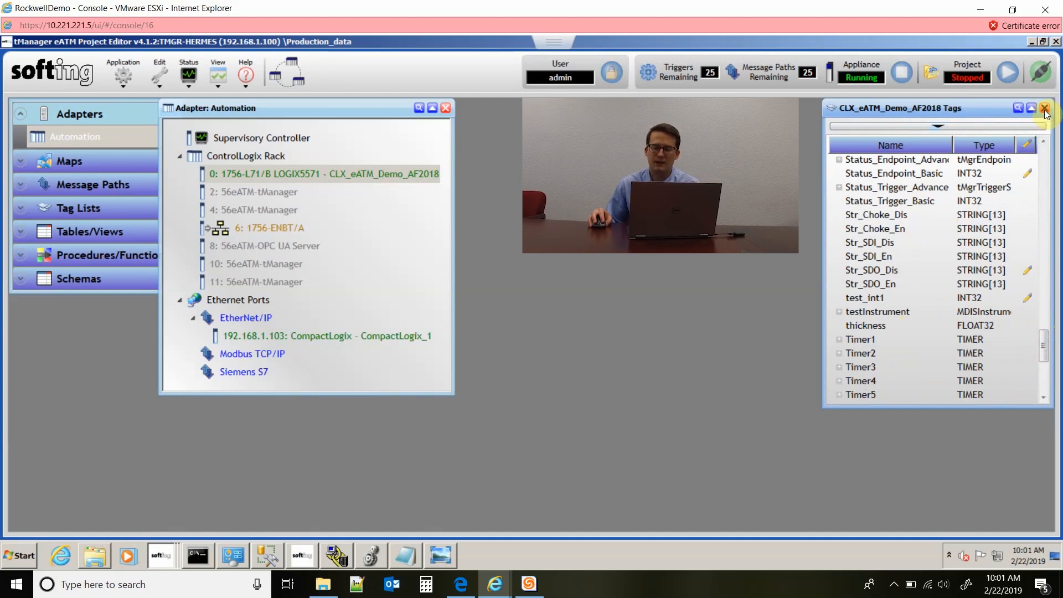
{"action": "left_click", "coordinate": [1044, 108]}
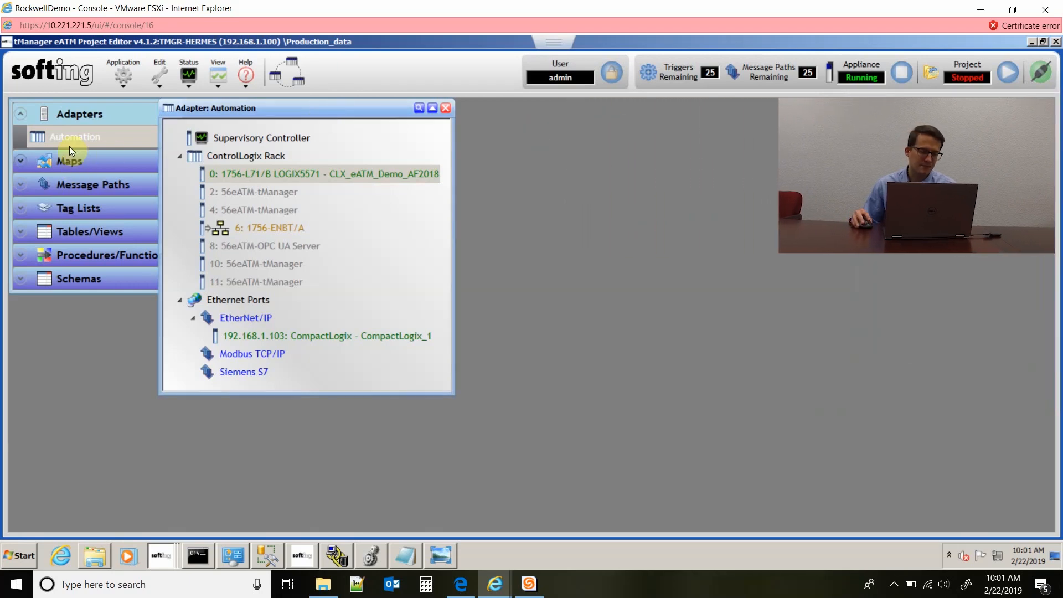
- Add a new MSSQL adapter with host 192.168.1.5, database tManager and user sa
{"action": "right_click", "coordinate": [75, 137]}
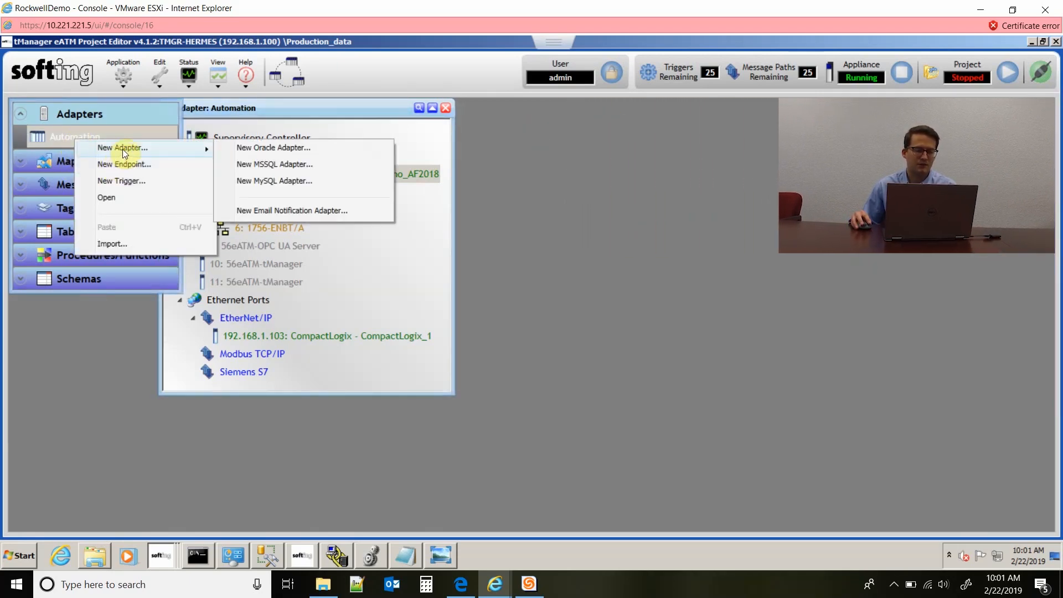
{"action": "mouse_move", "coordinate": [180, 151]}
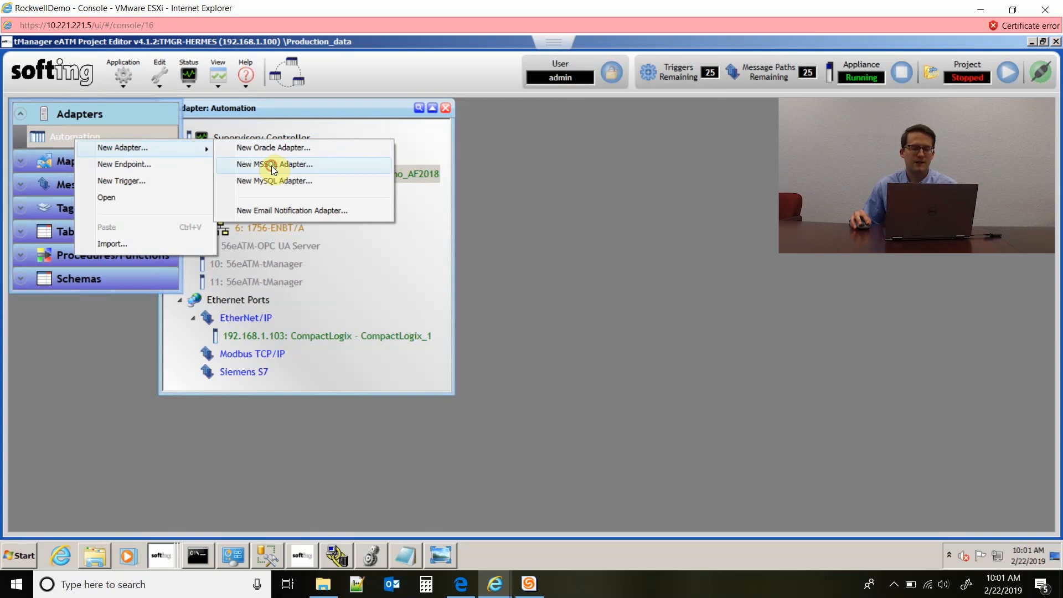
{"action": "left_click", "coordinate": [275, 163]}
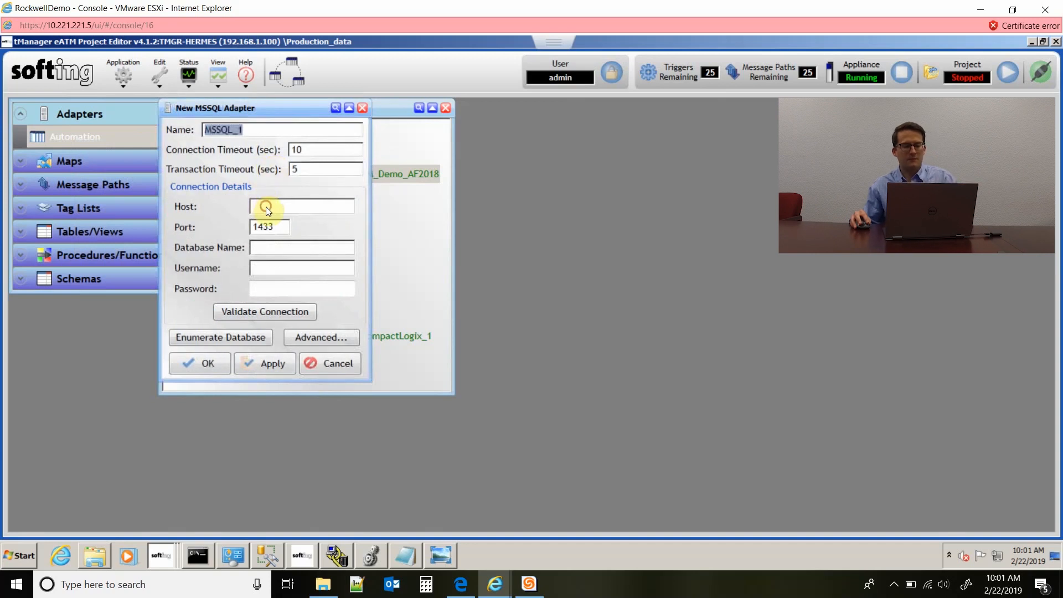
{"action": "type", "text": "192.168.1."}
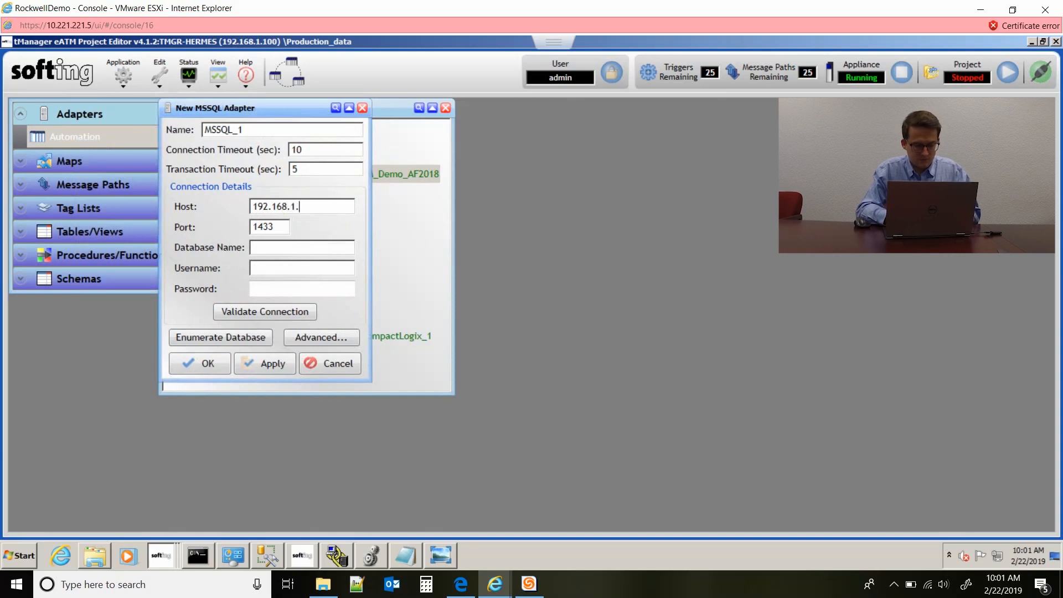
{"action": "type", "text": "5"}
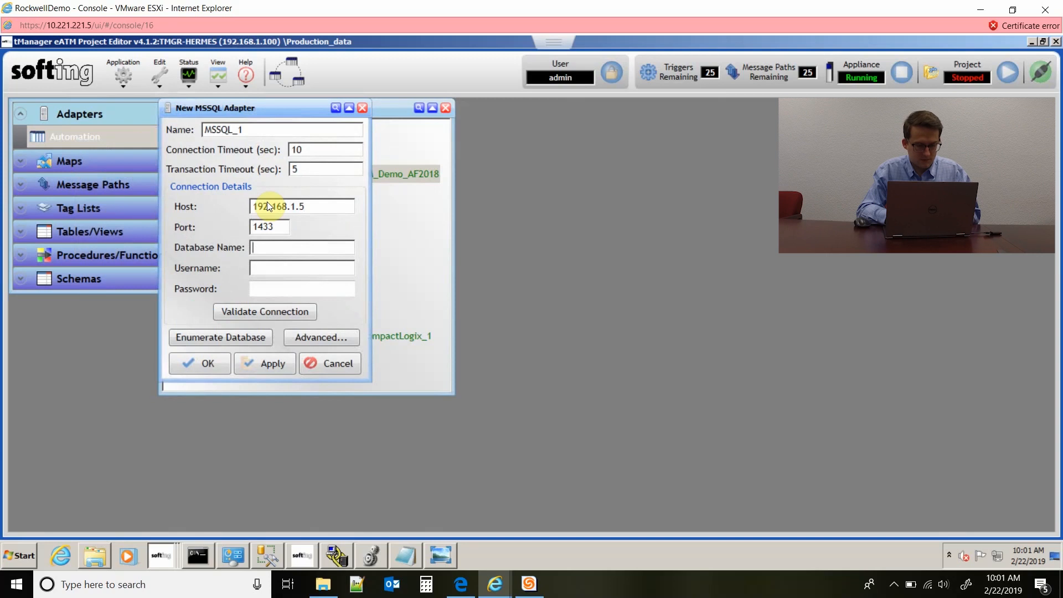
{"action": "type", "text": "tm"}
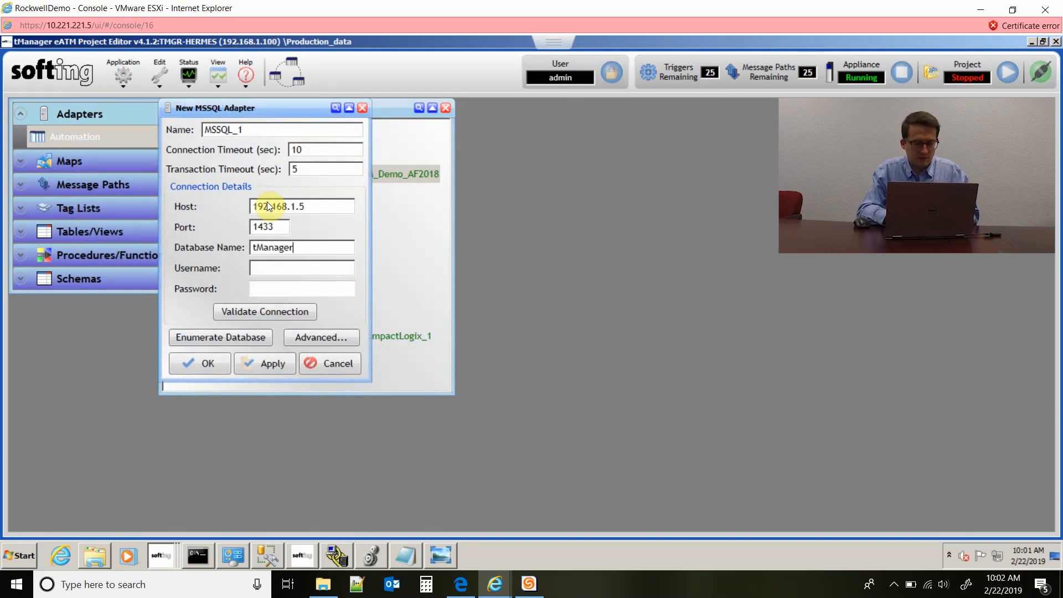
{"action": "type", "text": "sa"}
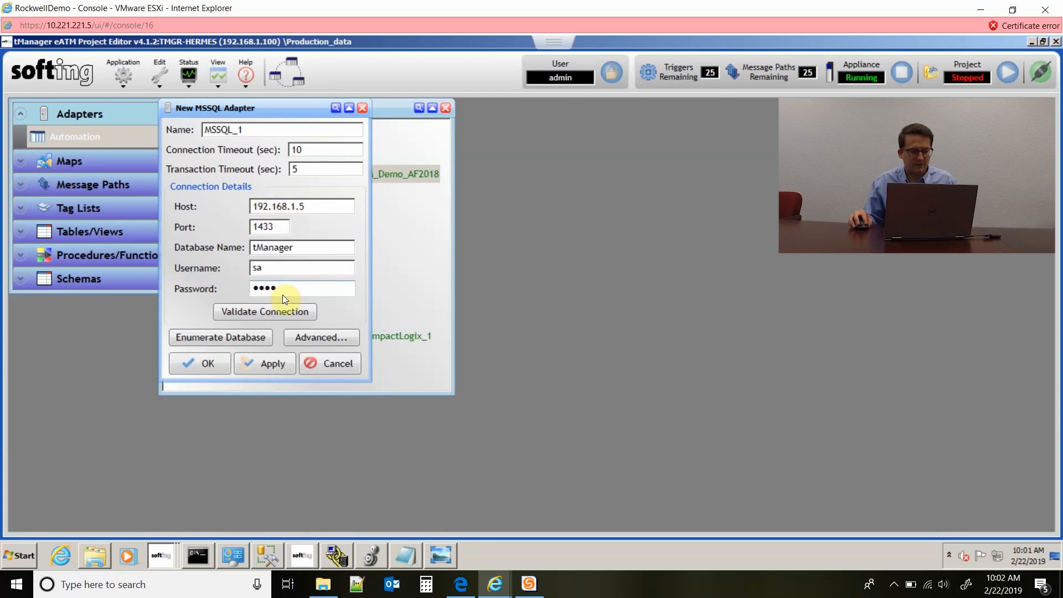
- Validate the MSSQL_1 connection and start enumerating the database
{"action": "left_click", "coordinate": [263, 311]}
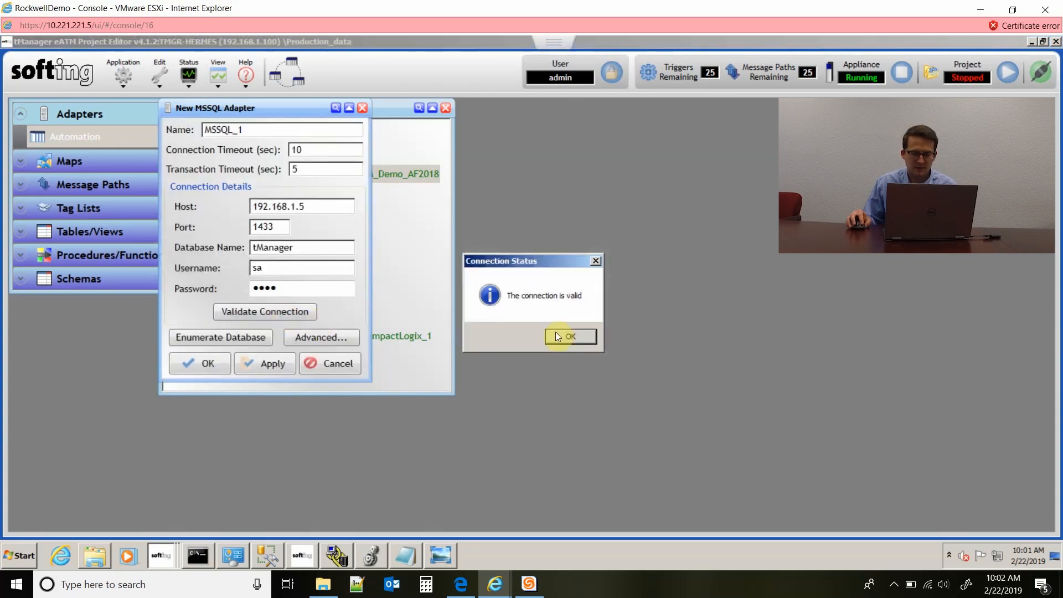
{"action": "left_click", "coordinate": [570, 336]}
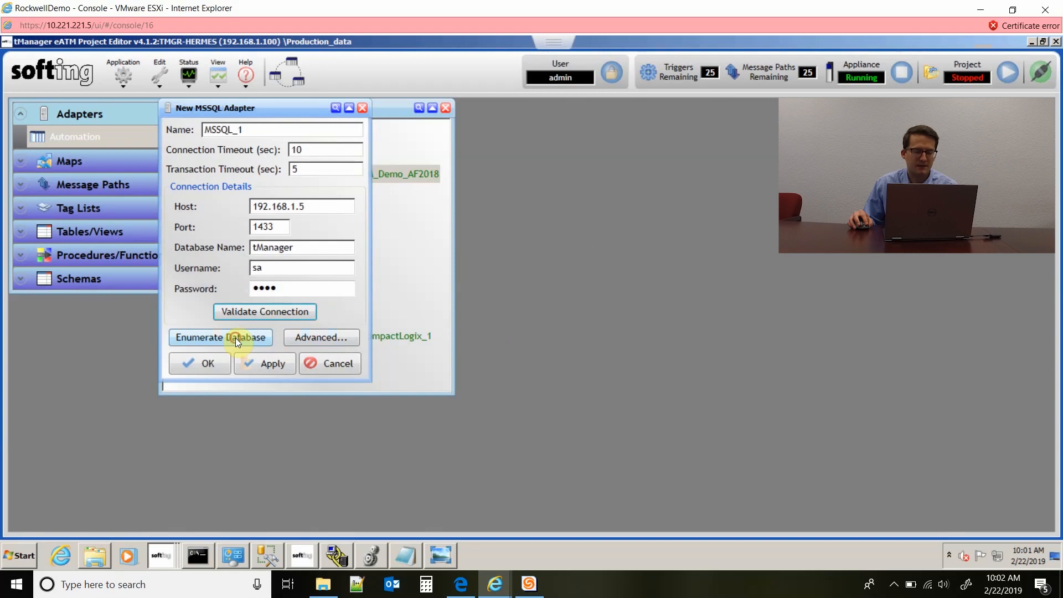
{"action": "left_click", "coordinate": [220, 337]}
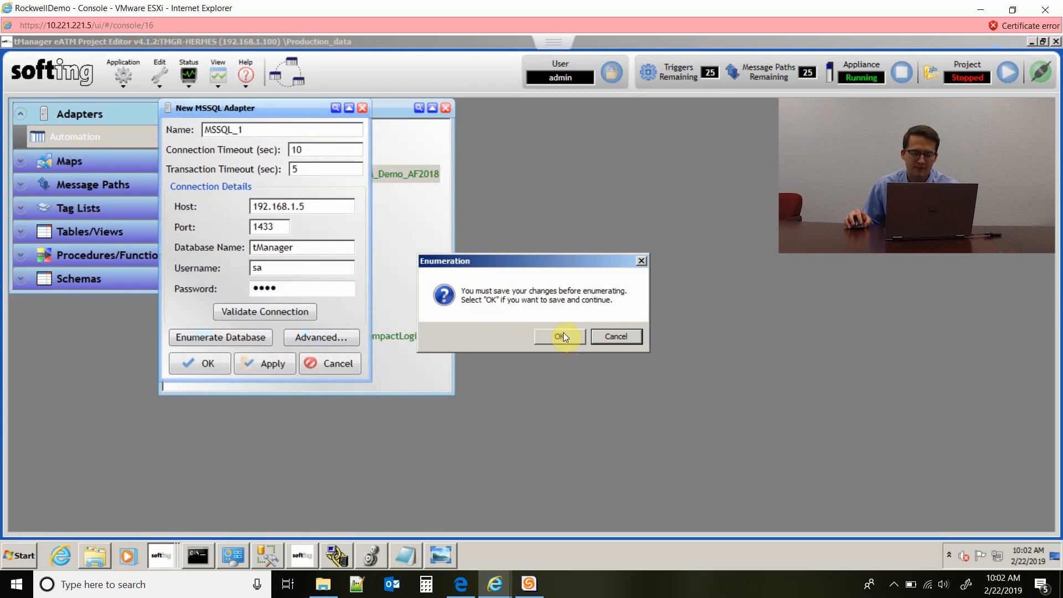
- Save MSSQL_1, import all dbo and eatm objects, and list its Tables/Views
{"action": "left_click", "coordinate": [559, 337]}
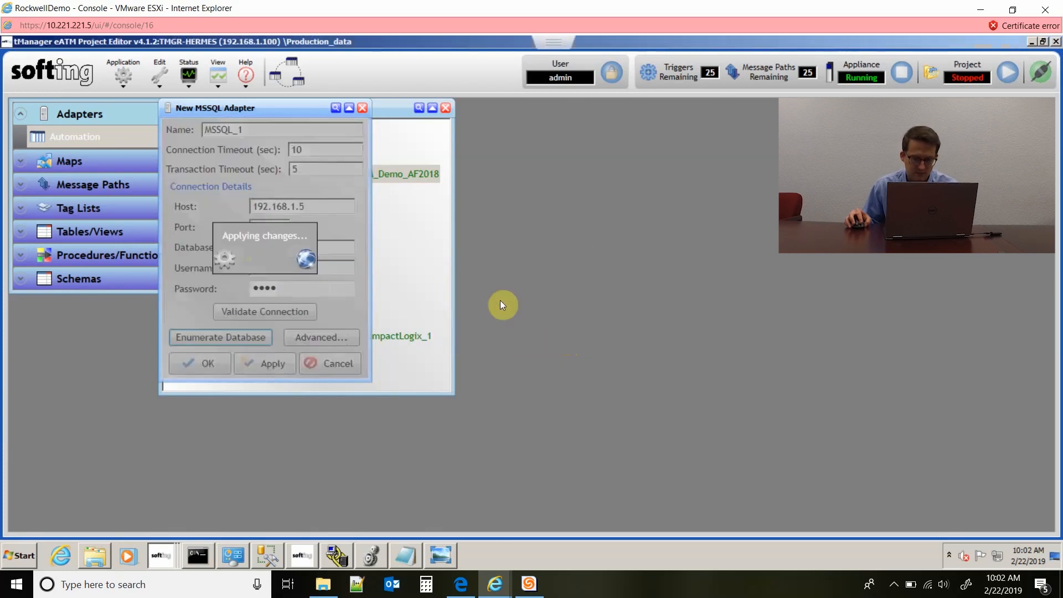
{"action": "left_click", "coordinate": [219, 337]}
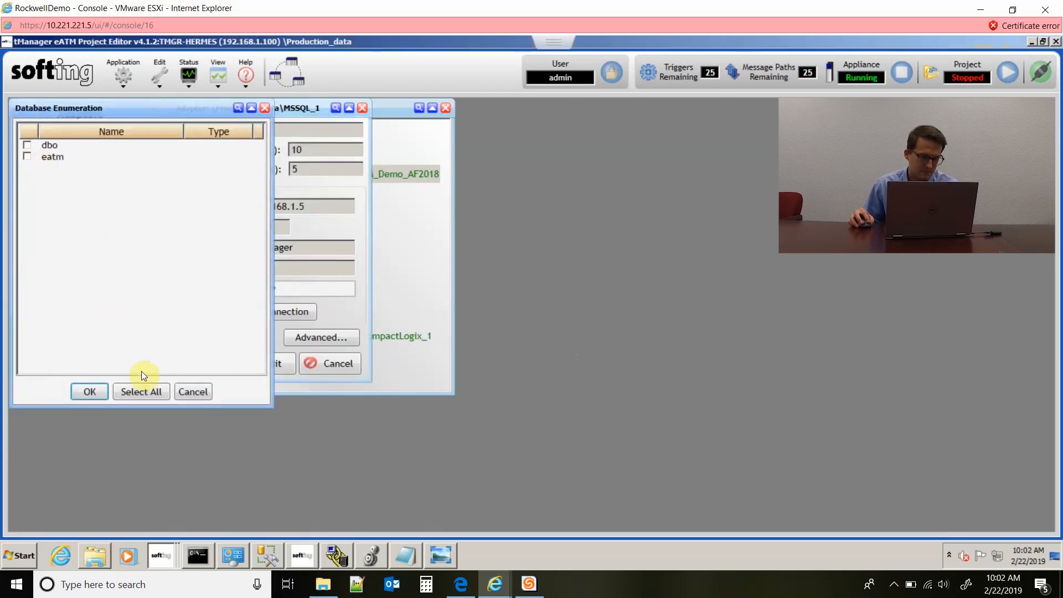
{"action": "left_click", "coordinate": [140, 391]}
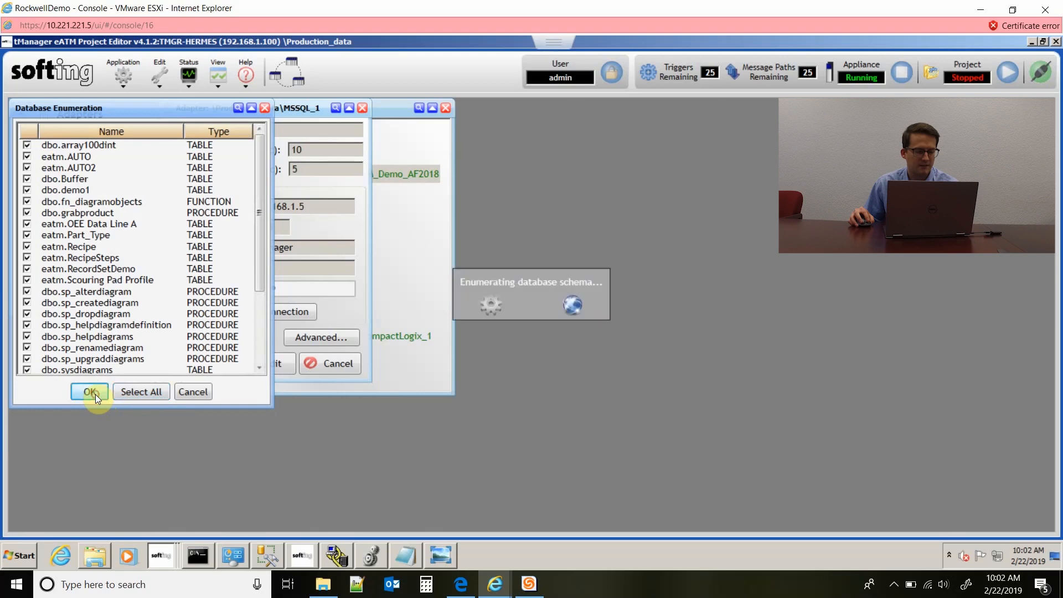
{"action": "left_click", "coordinate": [88, 391]}
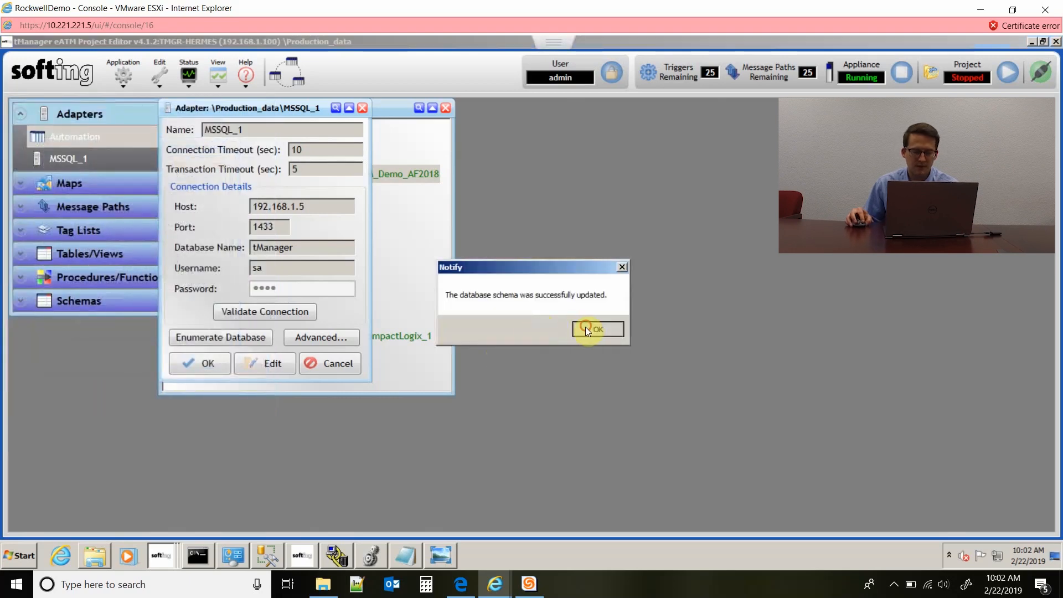
{"action": "left_click", "coordinate": [595, 329]}
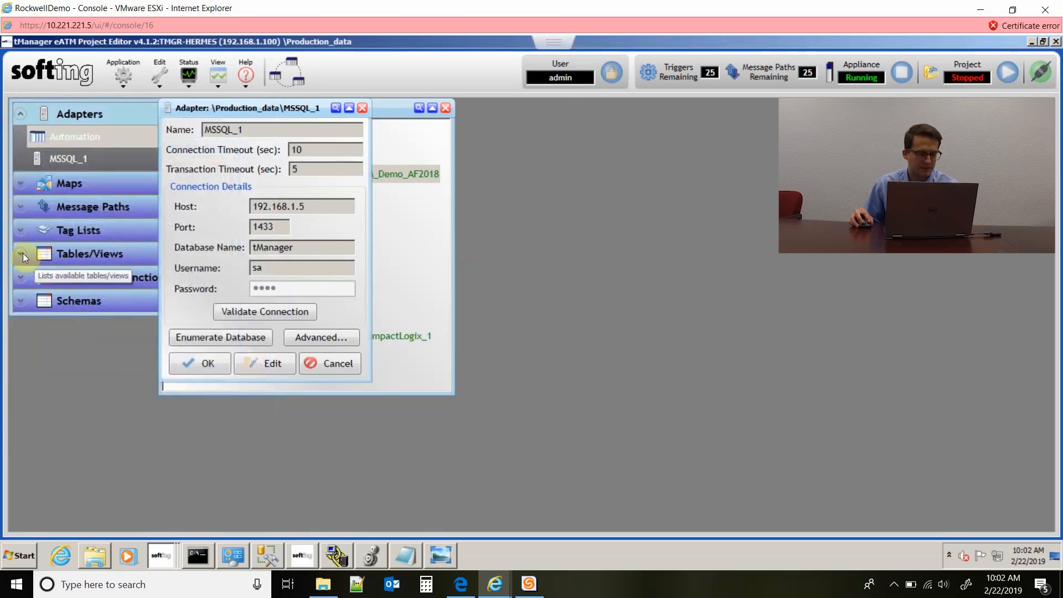
{"action": "left_click", "coordinate": [89, 253]}
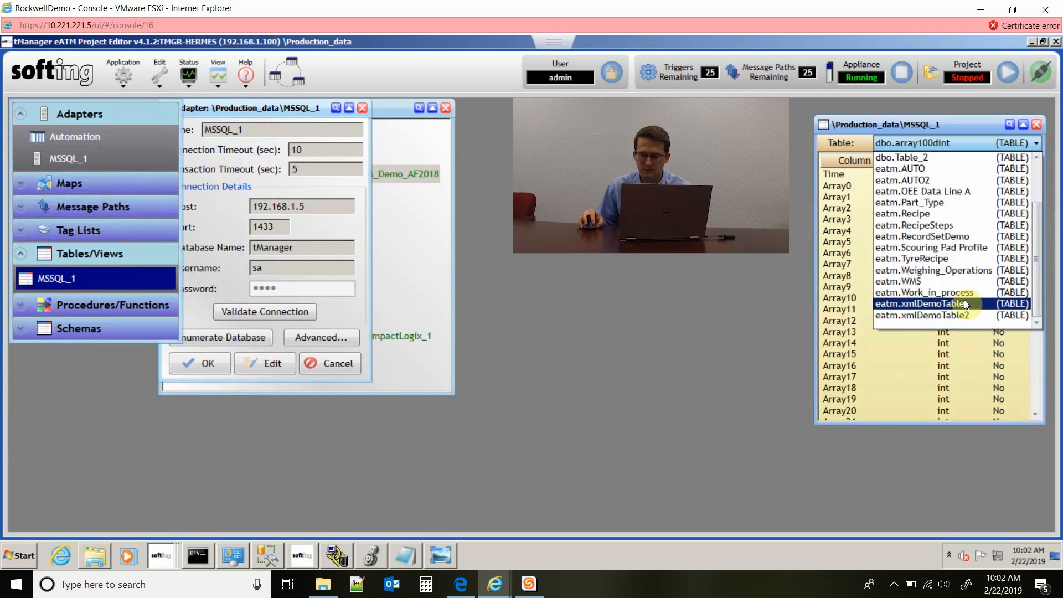
- Select eatm.Work_in_process in SSMS to view its columns and empty results
{"action": "left_click", "coordinate": [928, 292]}
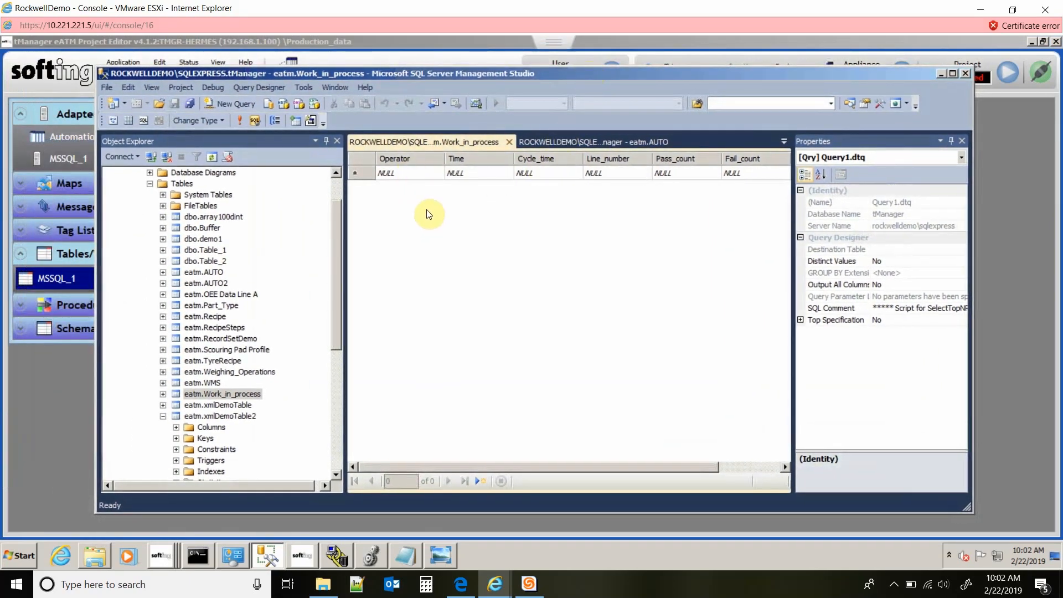
{"action": "mouse_move", "coordinate": [469, 202]}
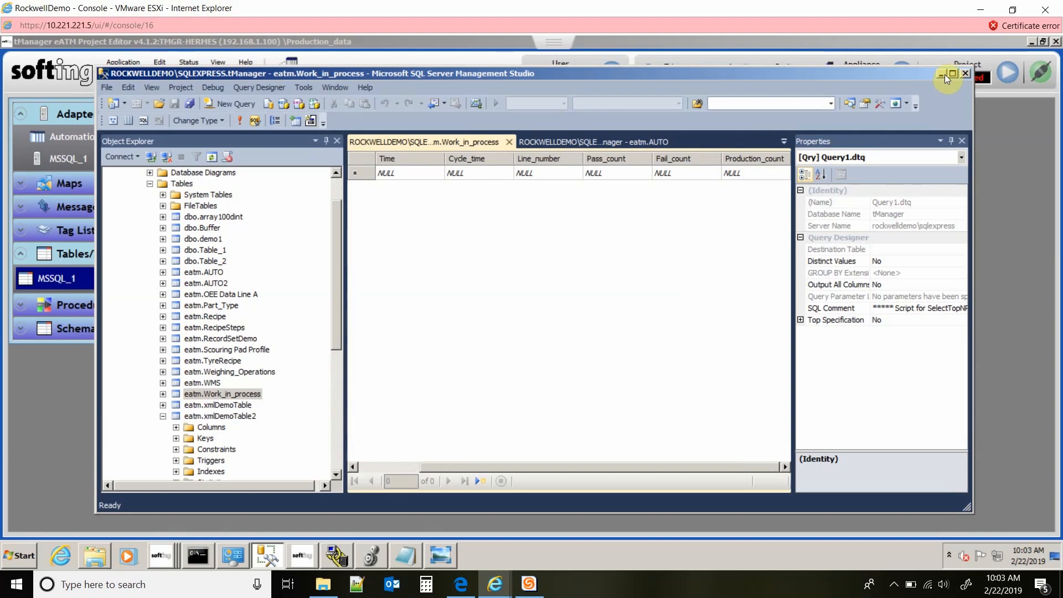
- Minimize SSMS and add a new DB Insert message path, Path_1
{"action": "left_click", "coordinate": [947, 73]}
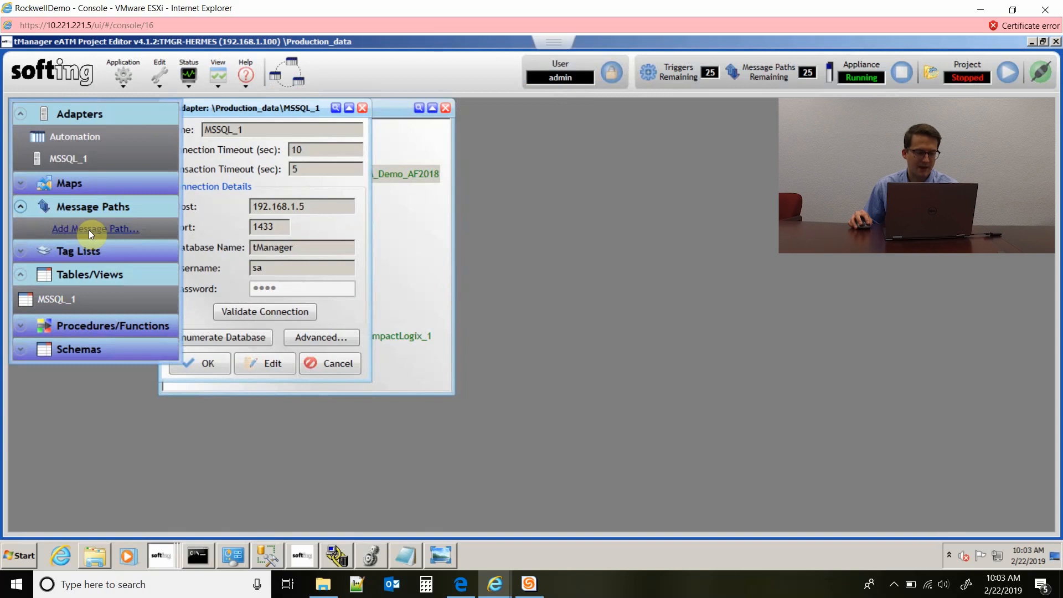
{"action": "left_click", "coordinate": [96, 228]}
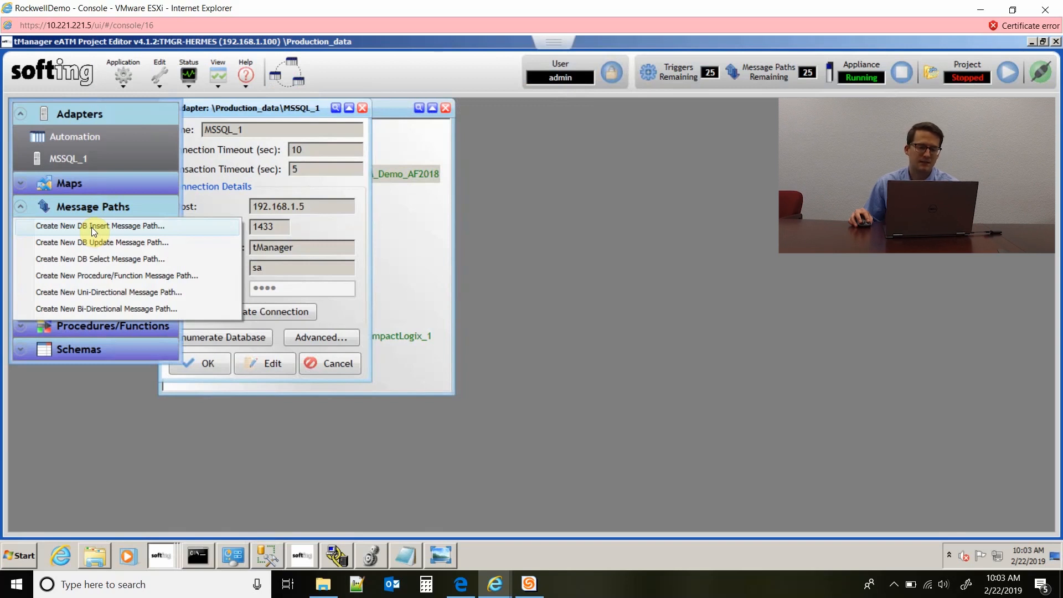
{"action": "left_click", "coordinate": [99, 226]}
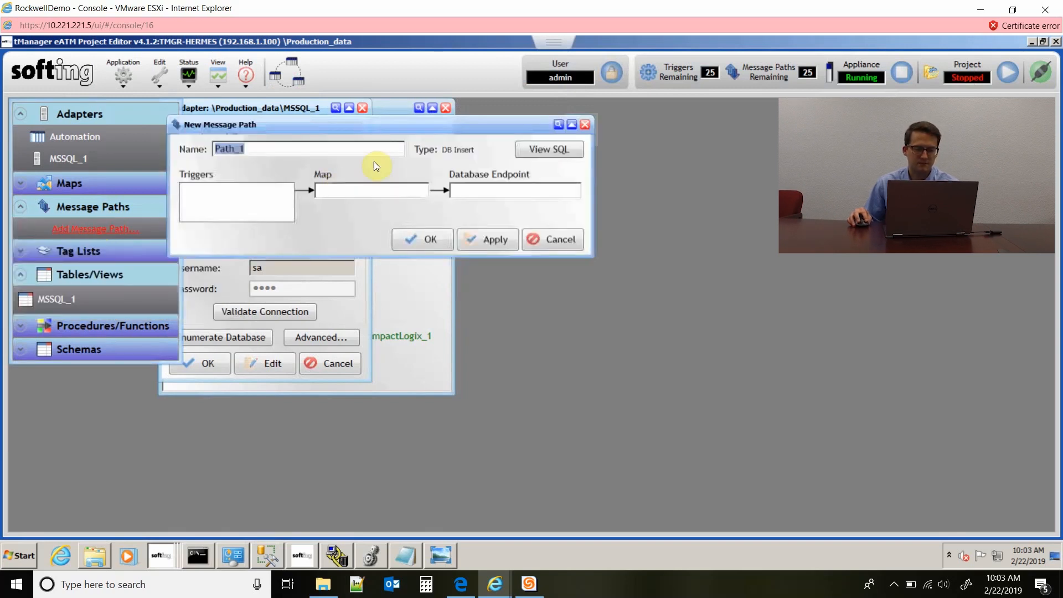
{"action": "left_click_drag", "start_coordinate": [373, 124], "coordinate": [528, 204]}
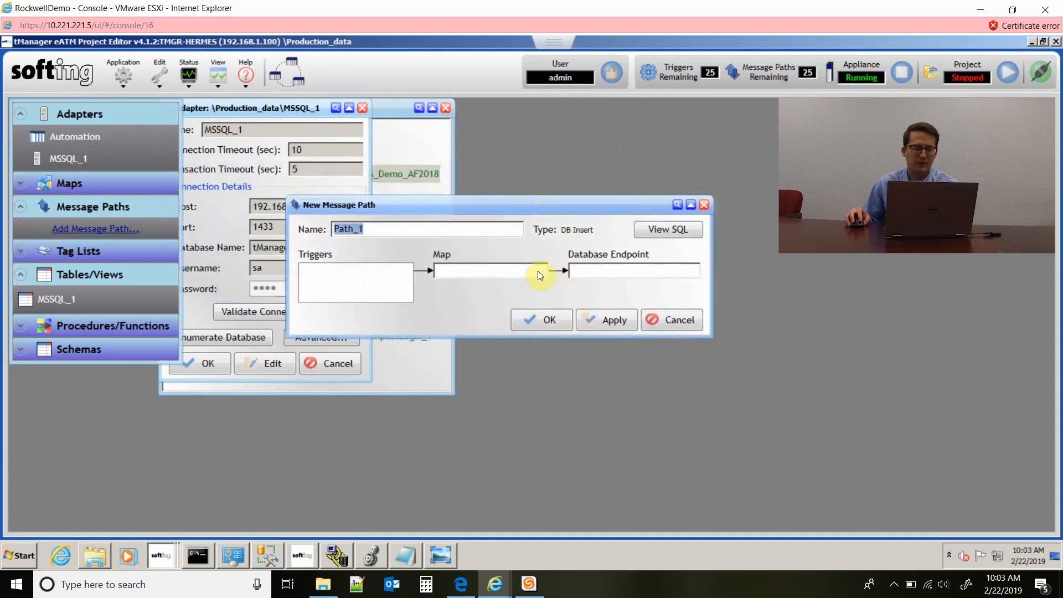
{"action": "mouse_move", "coordinate": [110, 136]}
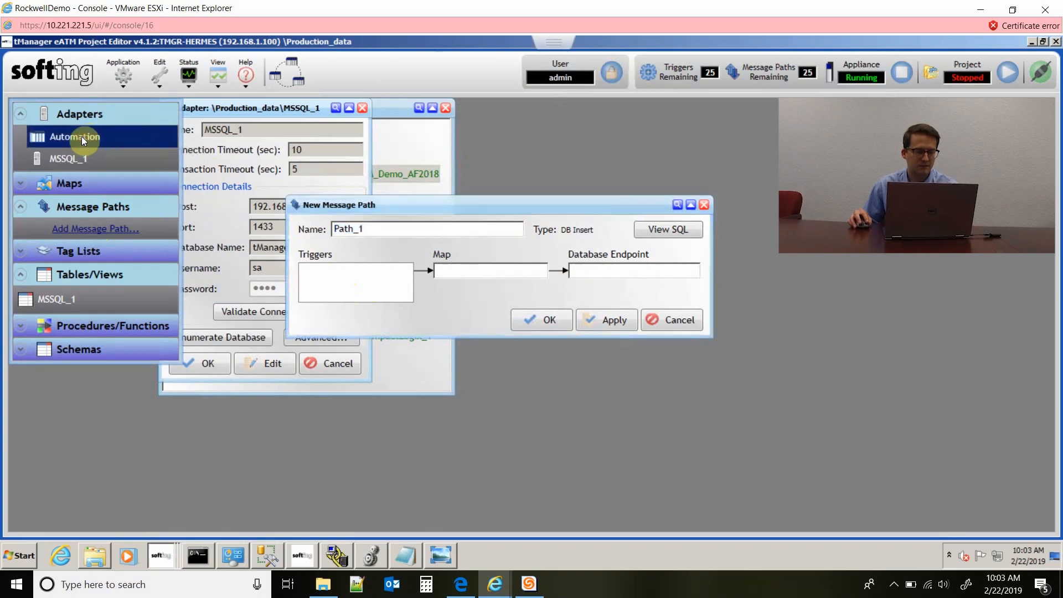
- Create Trigger_1 on Automation with condition CHANGE on PRODUCTION_COUNT, 1000 ms period
{"action": "right_click", "coordinate": [73, 136]}
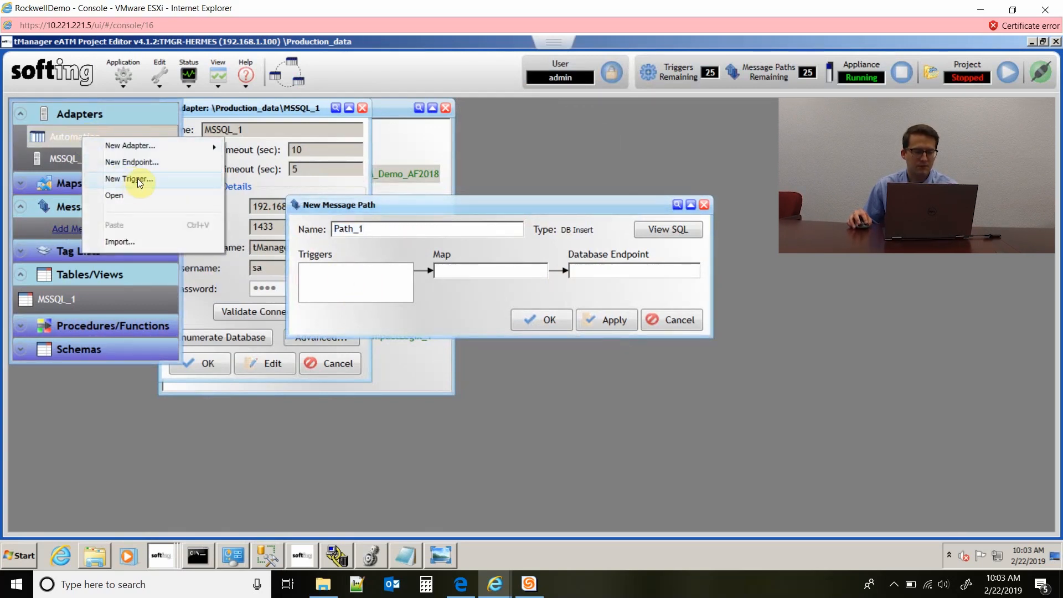
{"action": "left_click", "coordinate": [129, 178]}
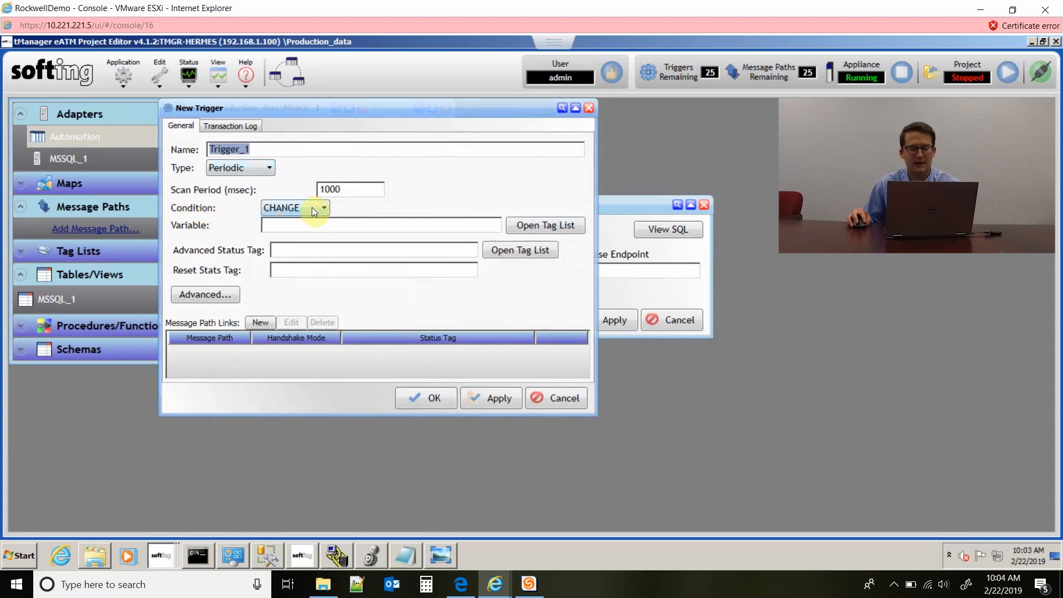
{"action": "mouse_move", "coordinate": [310, 226]}
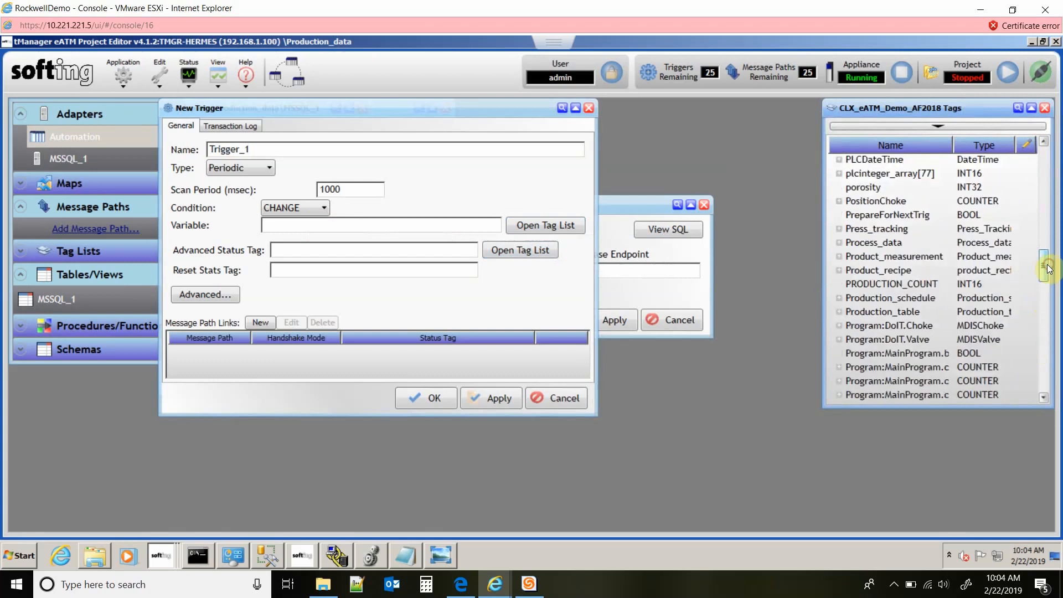
{"action": "left_click", "coordinate": [891, 283]}
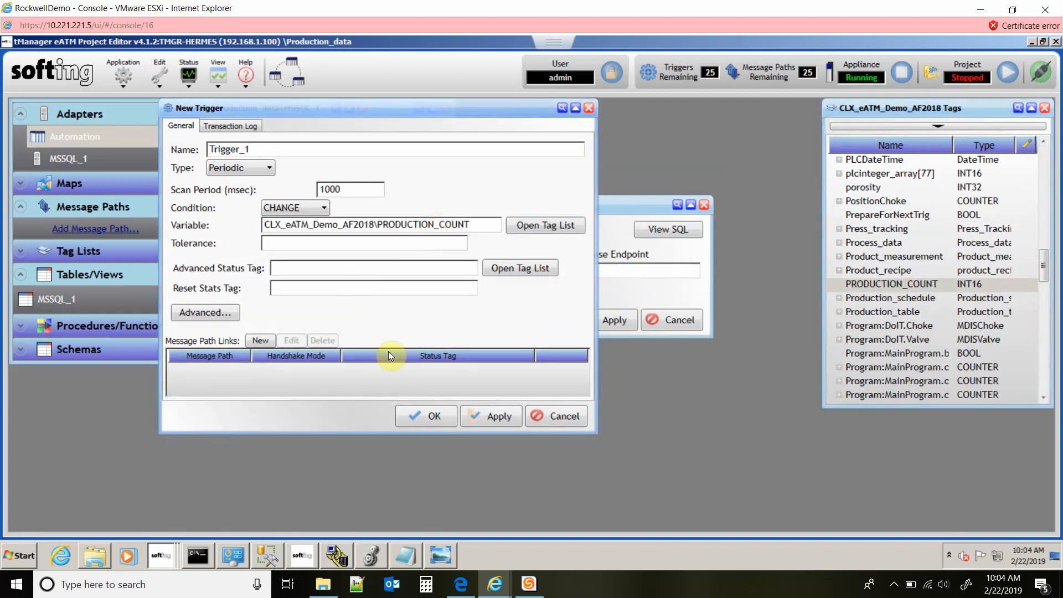
{"action": "left_click", "coordinate": [489, 416]}
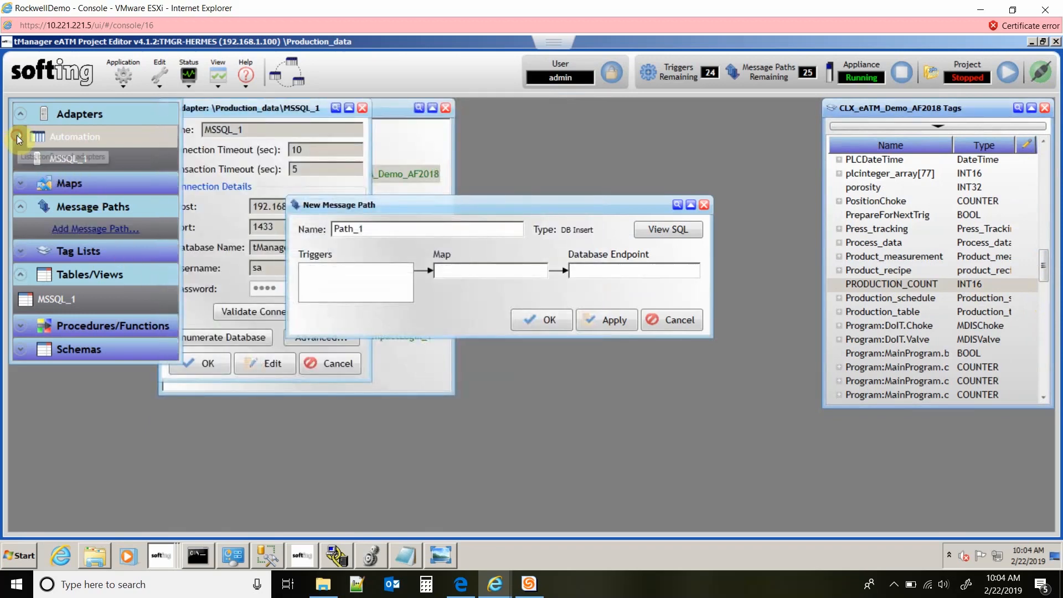
- Add Automation\Trigger_1 to Path_1's triggers and start a new unidirectional map
{"action": "left_click", "coordinate": [20, 138]}
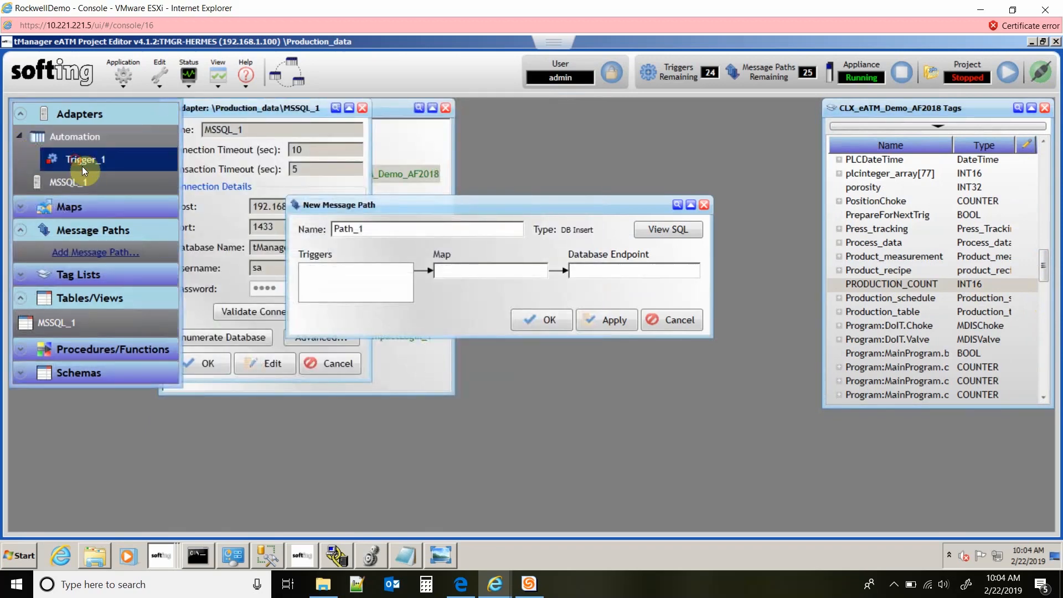
{"action": "left_click_drag", "start_coordinate": [84, 159], "coordinate": [332, 271]}
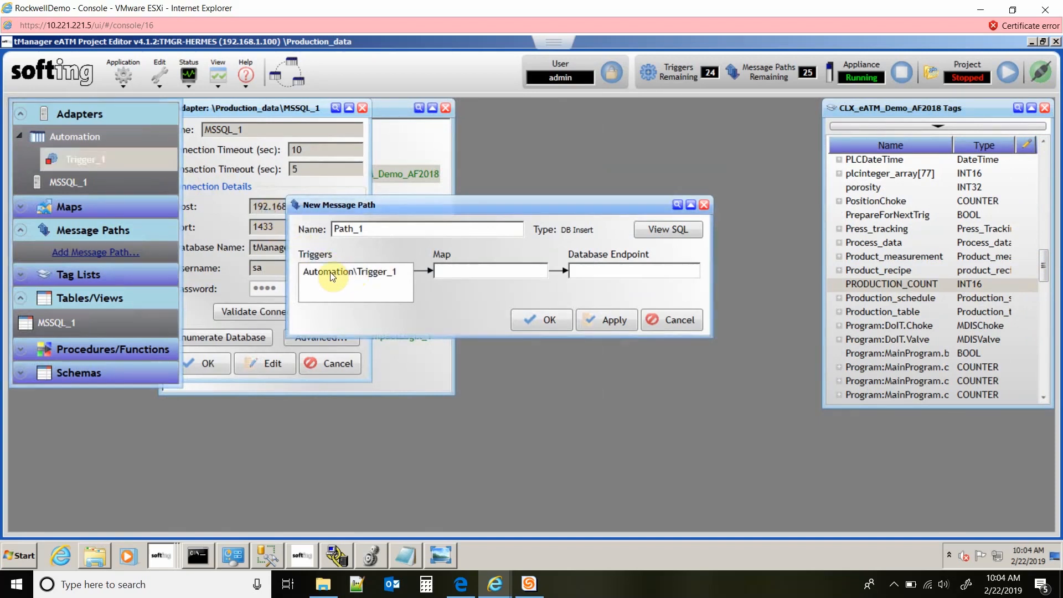
{"action": "mouse_move", "coordinate": [437, 269]}
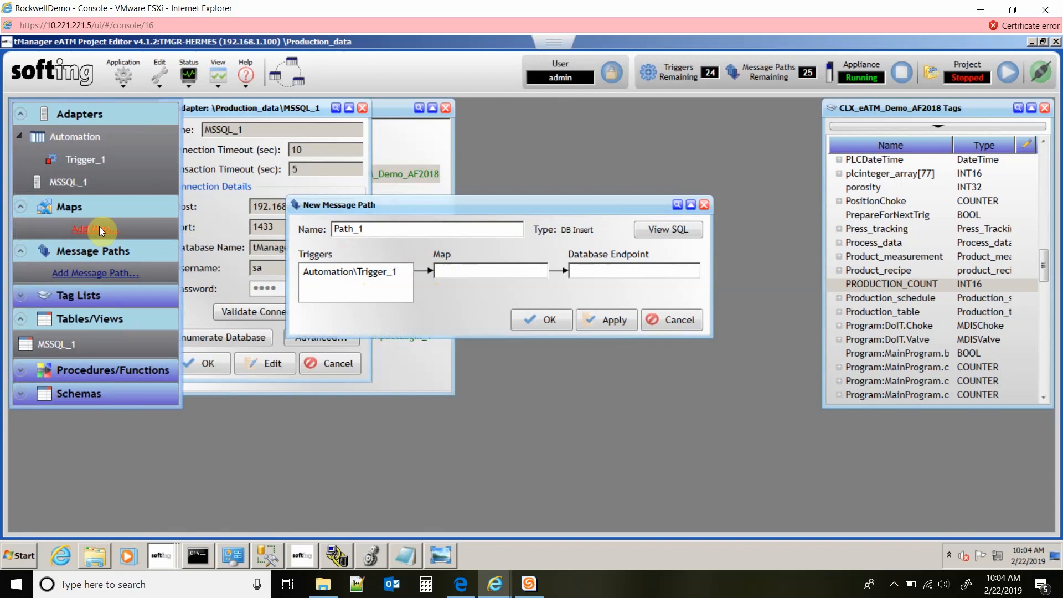
{"action": "left_click", "coordinate": [91, 228]}
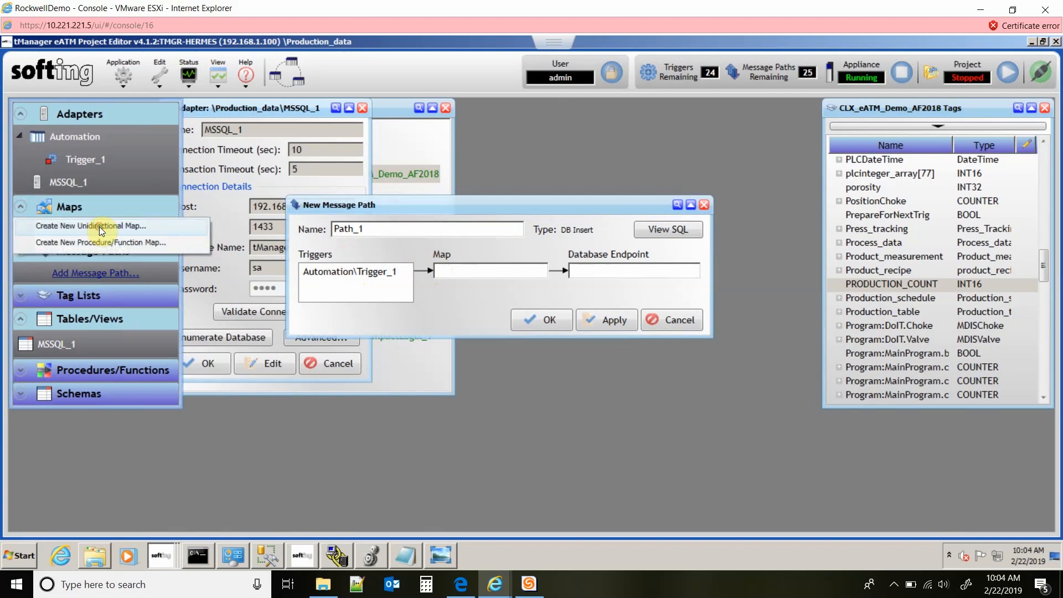
{"action": "left_click", "coordinate": [94, 226]}
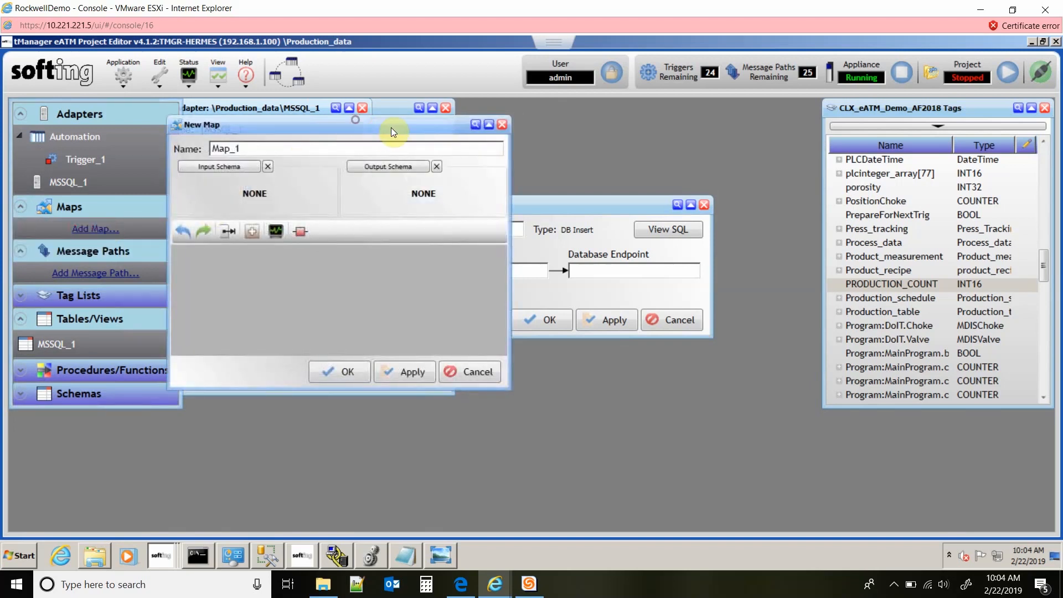
{"action": "left_click_drag", "start_coordinate": [391, 132], "coordinate": [531, 178]}
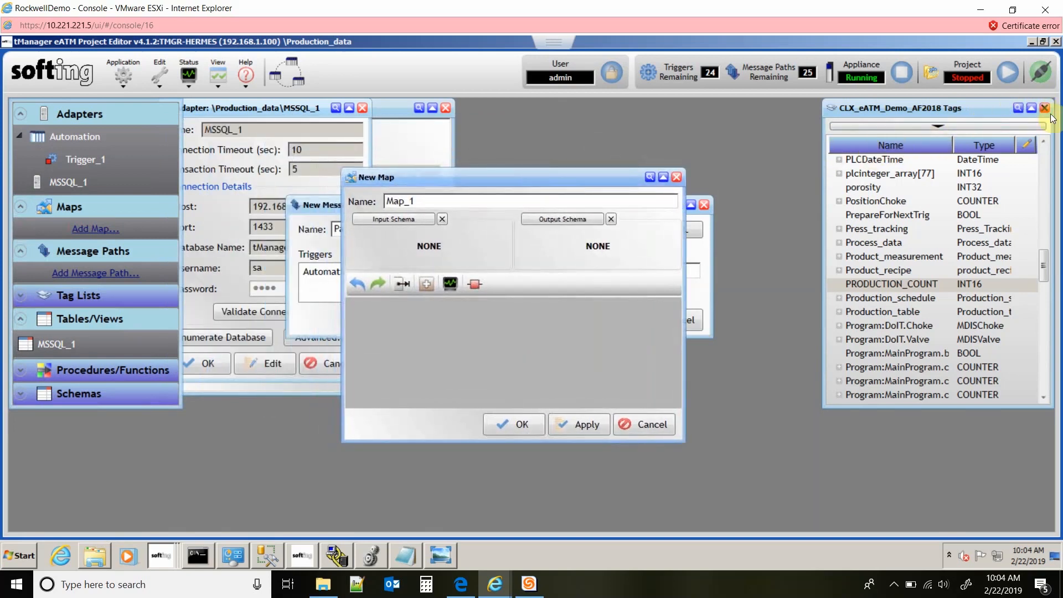
- Set Map_1's output schema to the MSSQL_1 eatm.Work_in_process table
{"action": "left_click", "coordinate": [393, 219]}
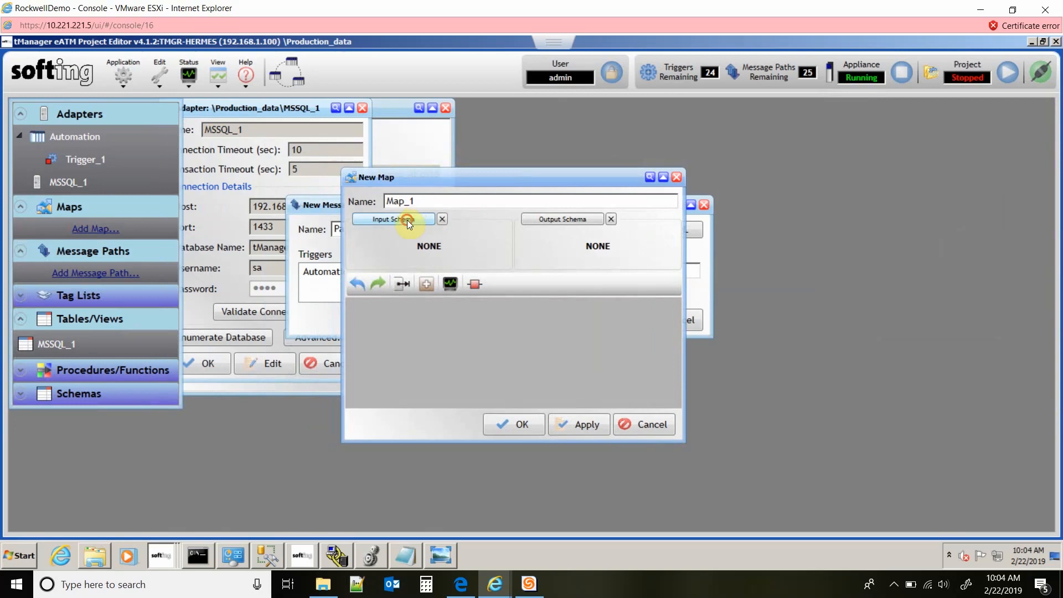
{"action": "left_click", "coordinate": [393, 219]}
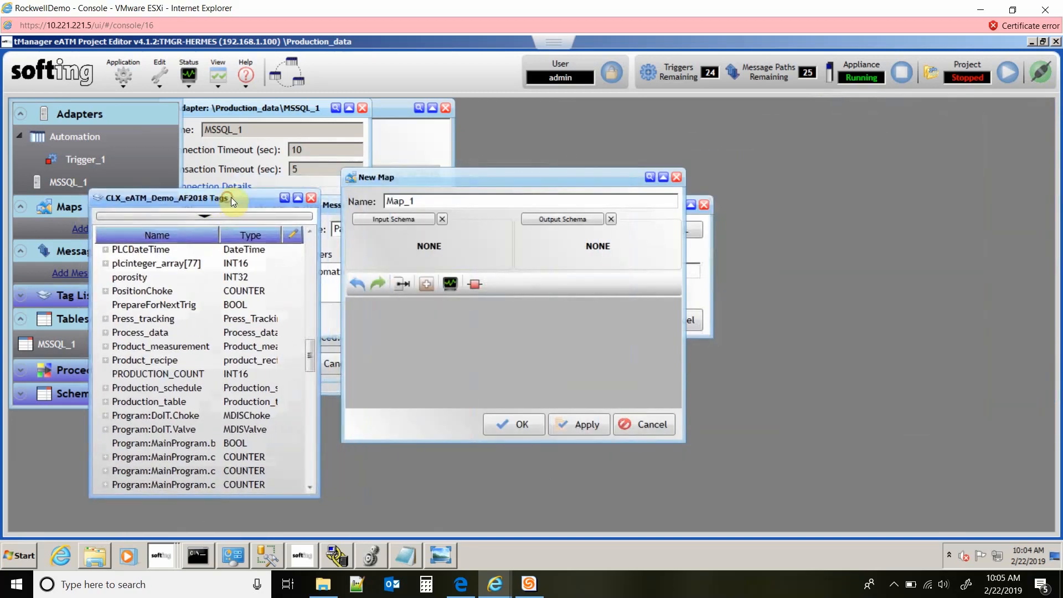
{"action": "left_click", "coordinate": [560, 218]}
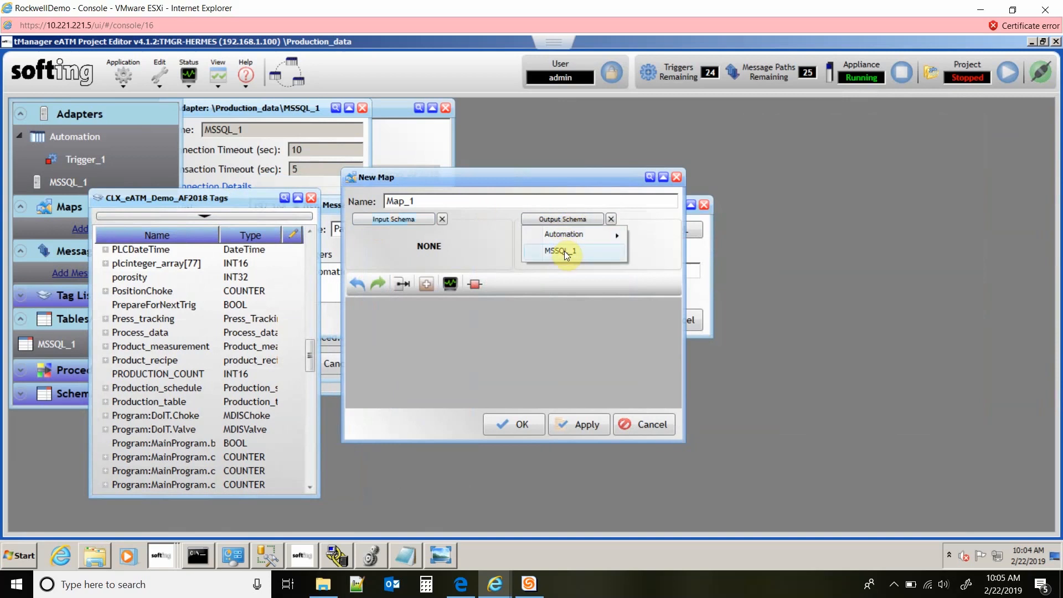
{"action": "left_click", "coordinate": [564, 251]}
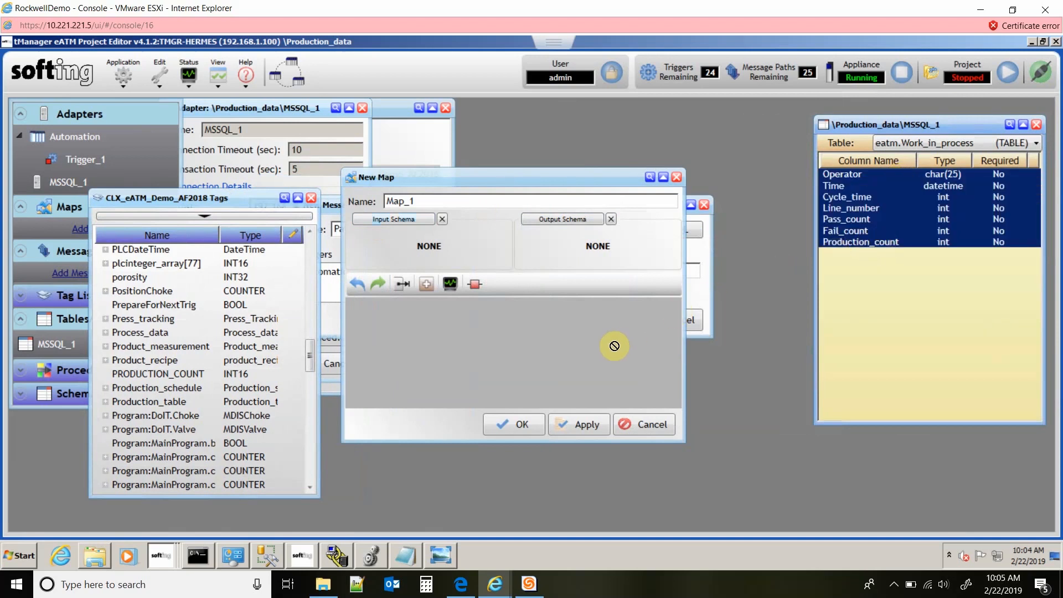
{"action": "left_click", "coordinate": [560, 218]}
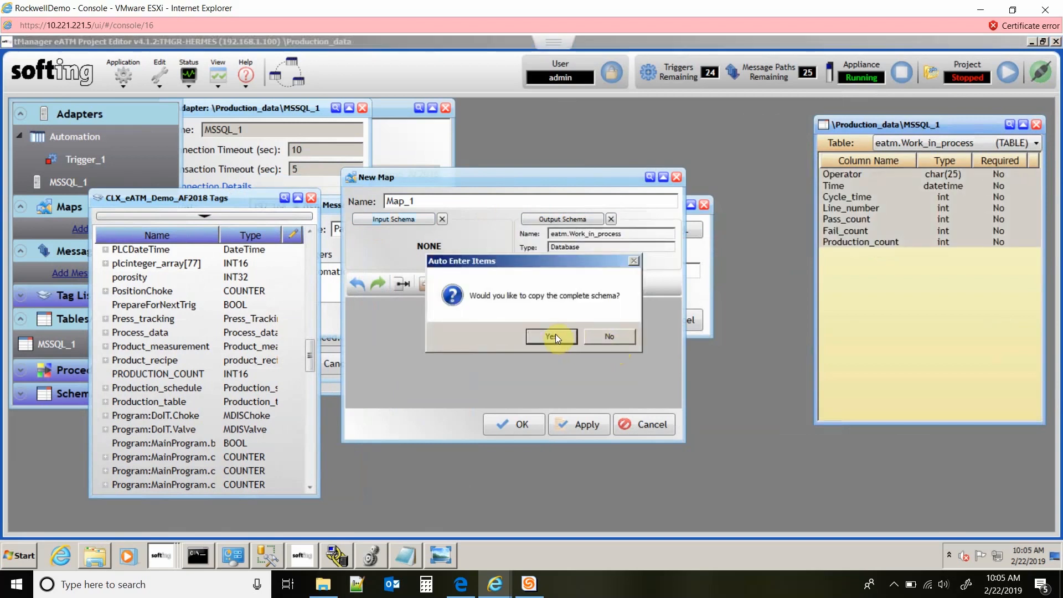
- Copy the complete Work_in_process schema and pick PRODUCTION_COUNT as a map input
{"action": "left_click", "coordinate": [550, 336]}
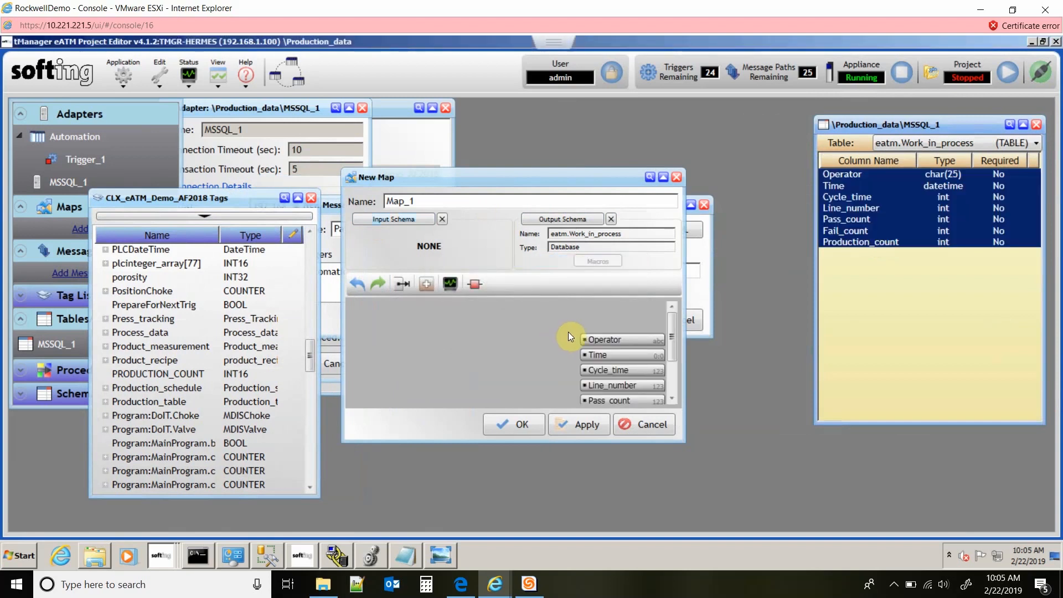
{"action": "scroll", "scroll_direction": "down", "scroll_amount": 3}
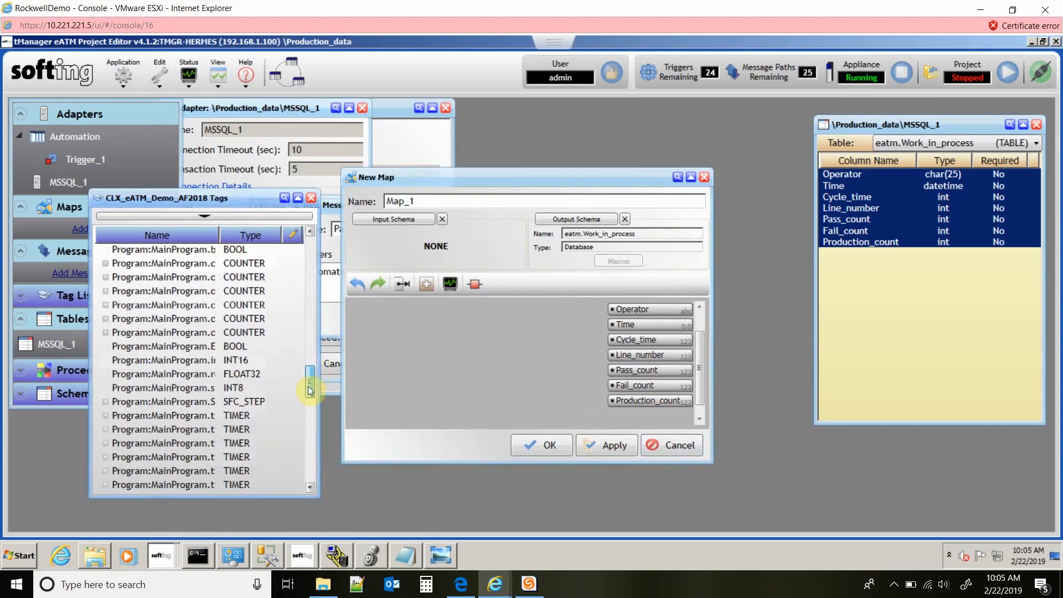
{"action": "scroll", "scroll_direction": "down", "scroll_amount": 3}
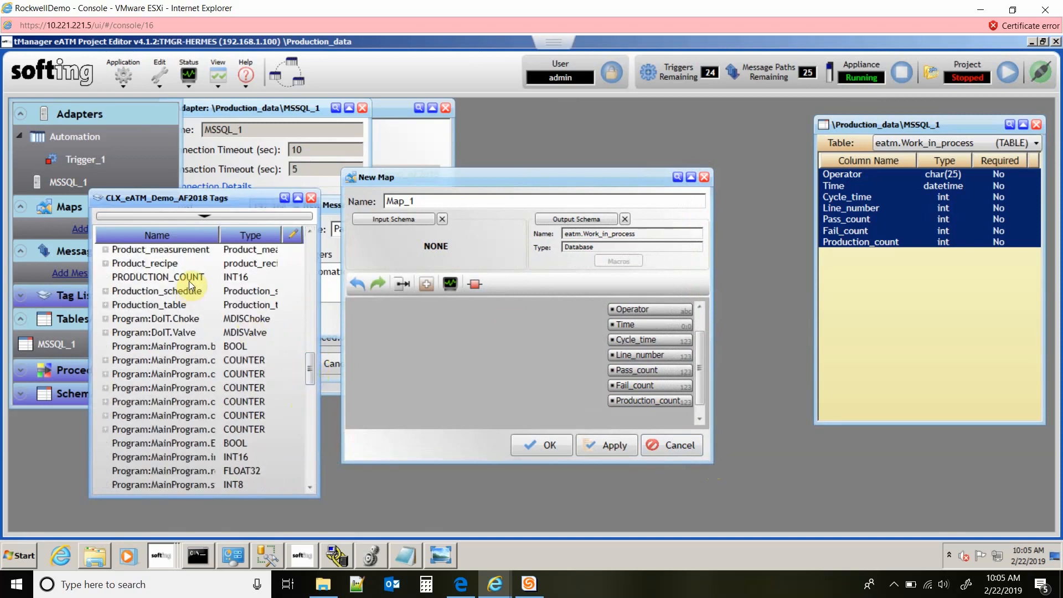
{"action": "left_click", "coordinate": [157, 277]}
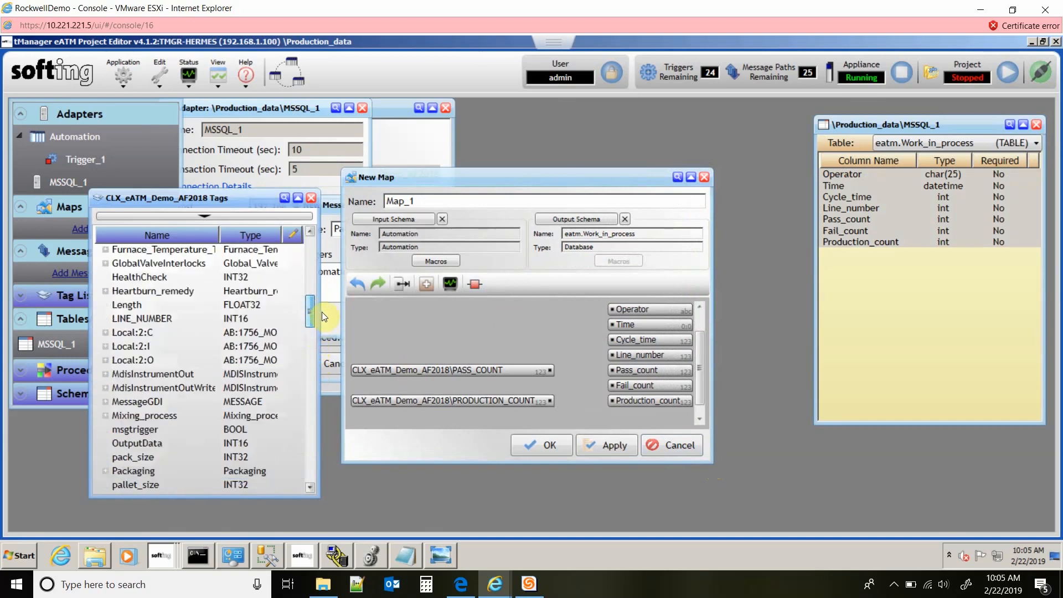
- Add LINE_NUMBER, FAIL_COUNT and CYCLE_TIME tags to Map_1's input schema
{"action": "left_click", "coordinate": [140, 345]}
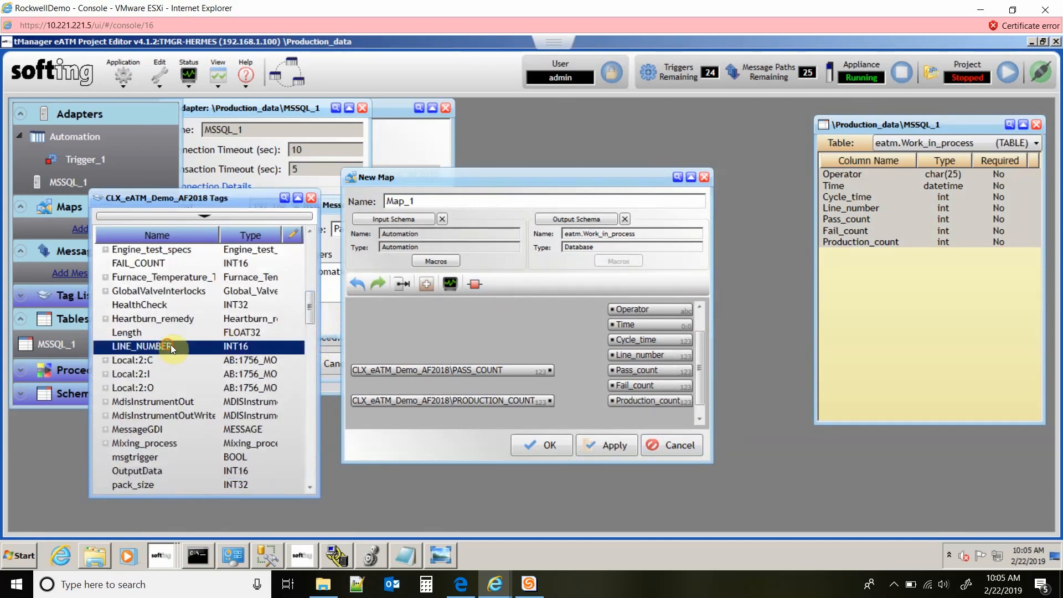
{"action": "left_click_drag", "start_coordinate": [143, 345], "coordinate": [451, 354]}
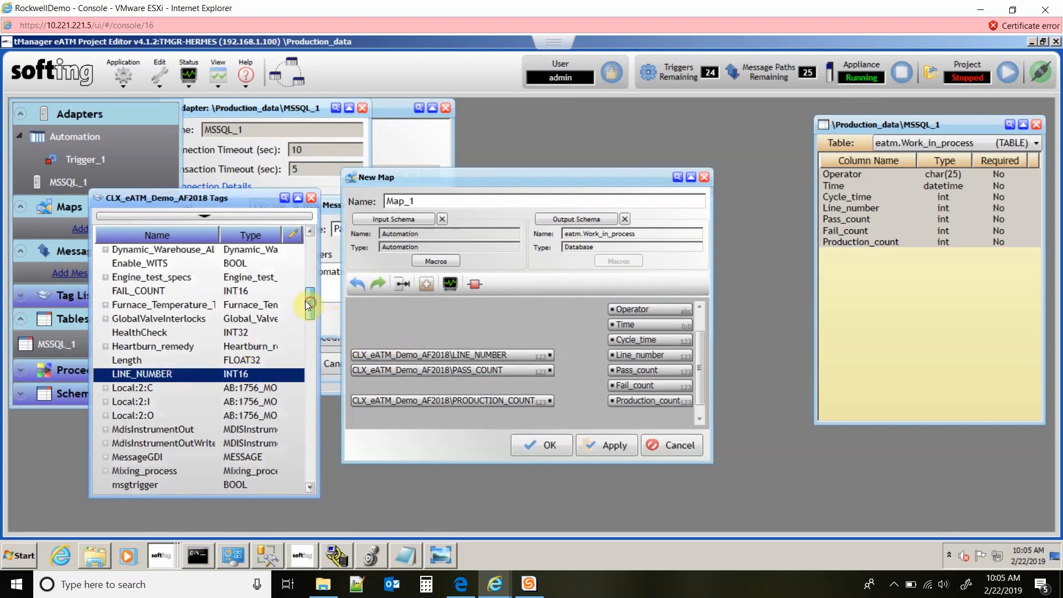
{"action": "left_click", "coordinate": [143, 290]}
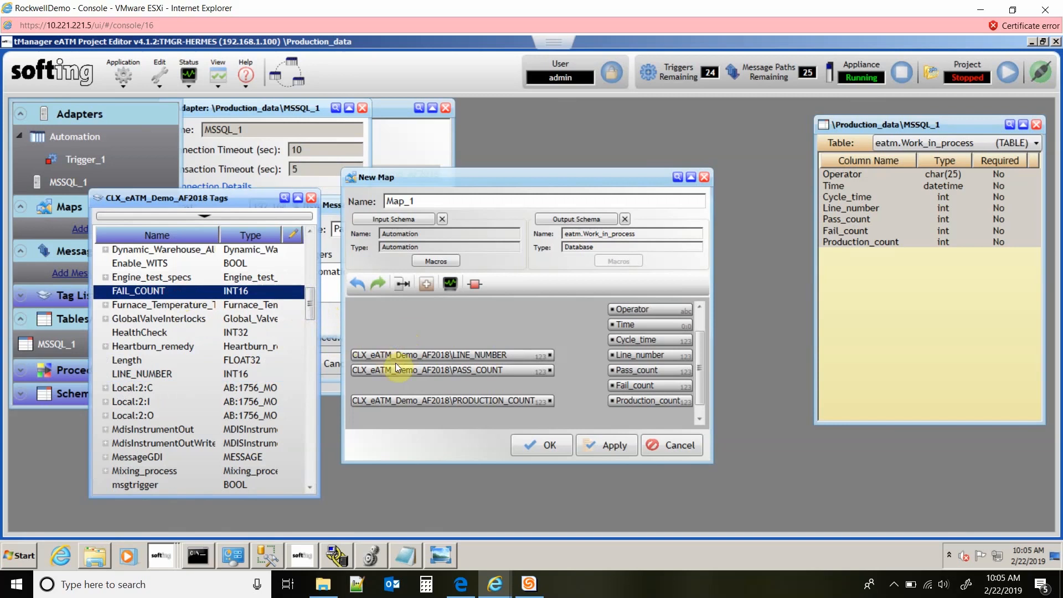
{"action": "left_click_drag", "start_coordinate": [139, 290], "coordinate": [451, 386]}
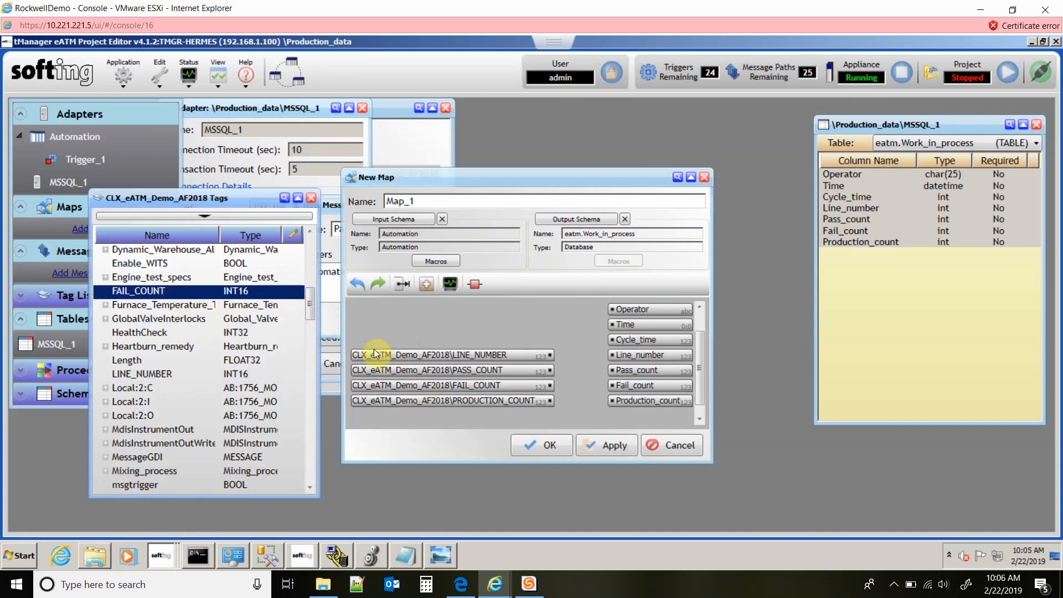
{"action": "scroll", "scroll_direction": "down", "scroll_amount": 3}
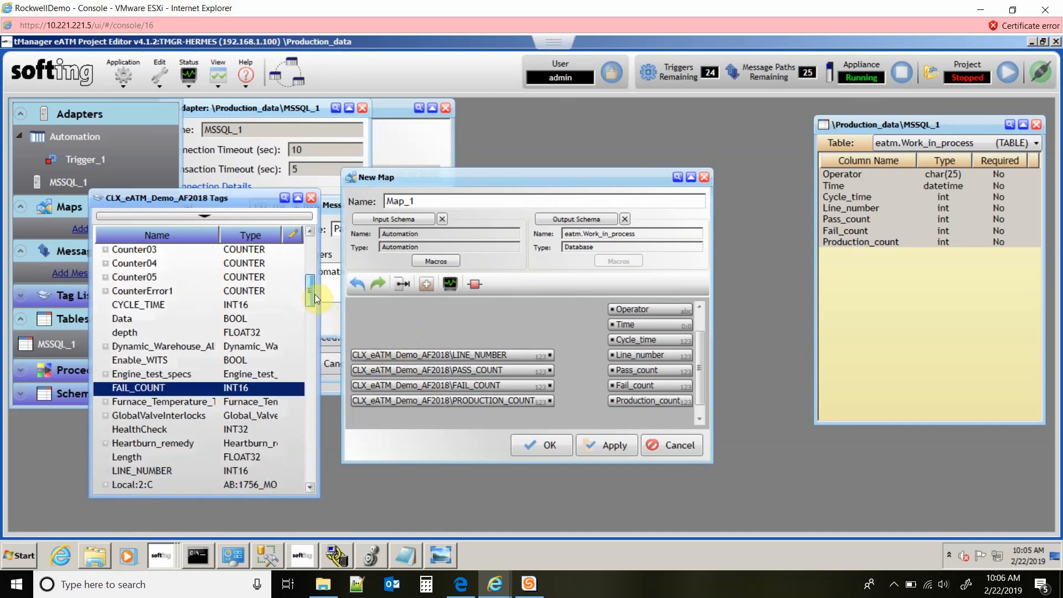
{"action": "left_click", "coordinate": [139, 305]}
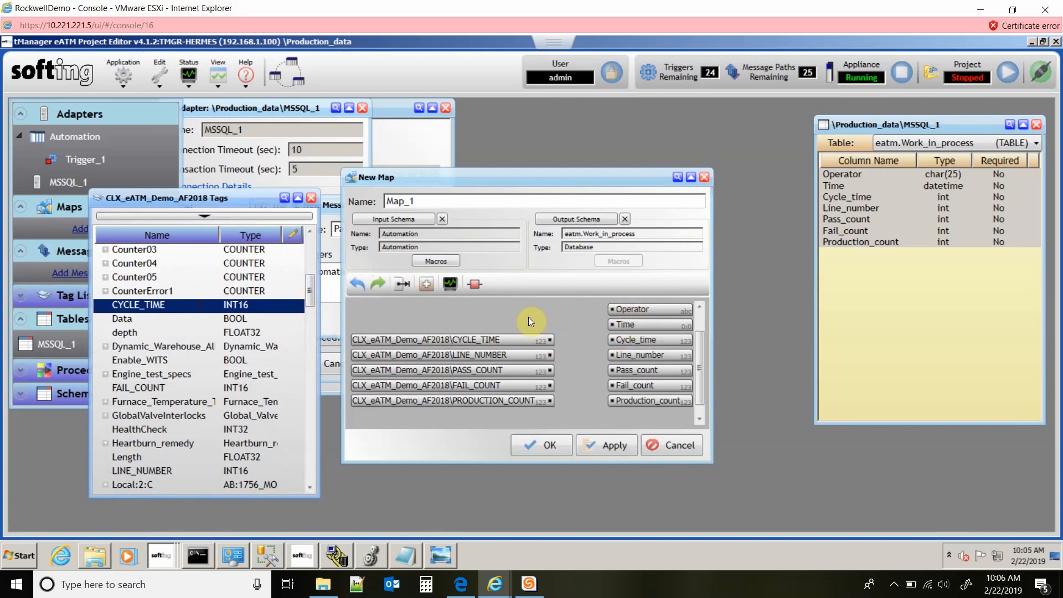
{"action": "mouse_move", "coordinate": [426, 284]}
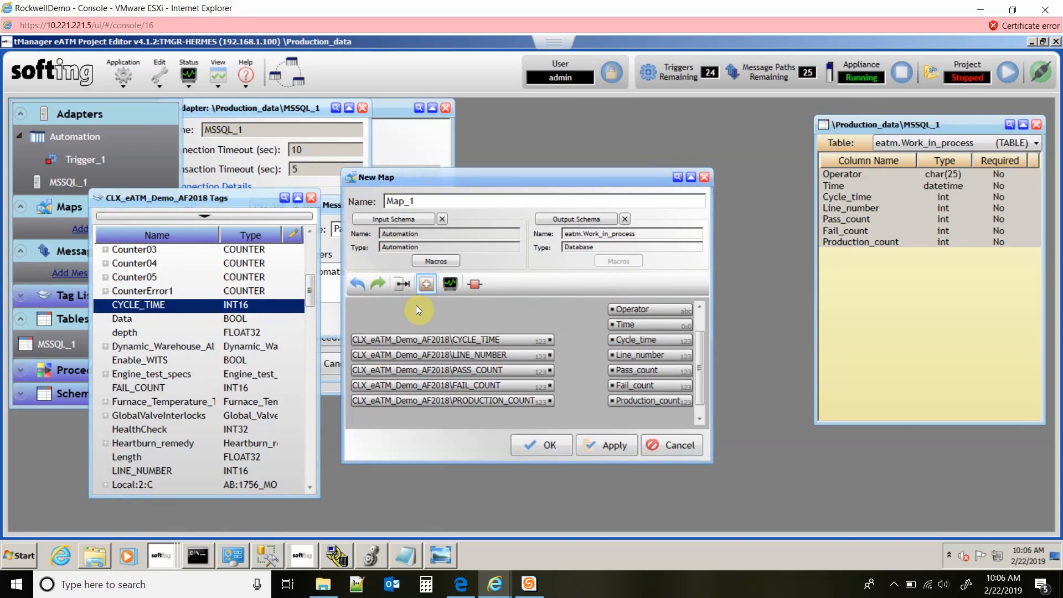
- Add constant 'Quinton' and TIMESTAMP macro, connect all facing items, and save Map_1
{"action": "left_click", "coordinate": [426, 283]}
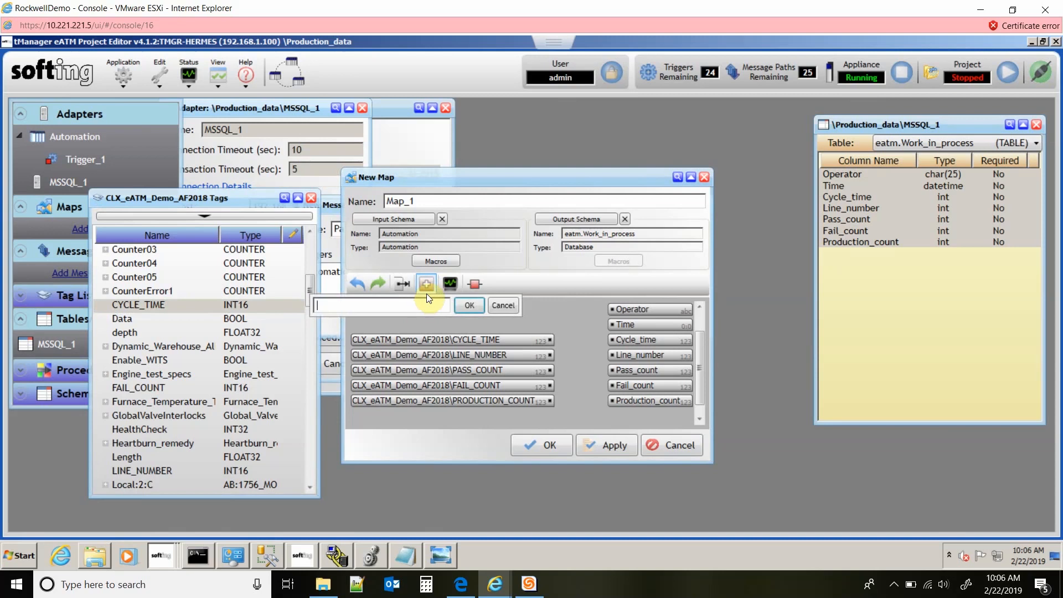
{"action": "type", "text": "Quinton"}
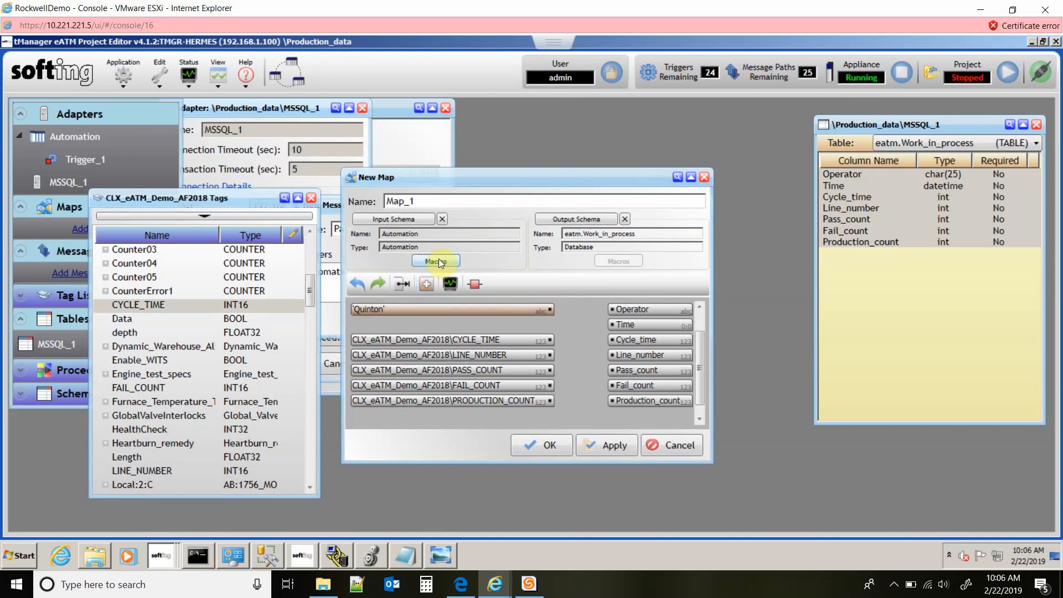
{"action": "left_click", "coordinate": [435, 260]}
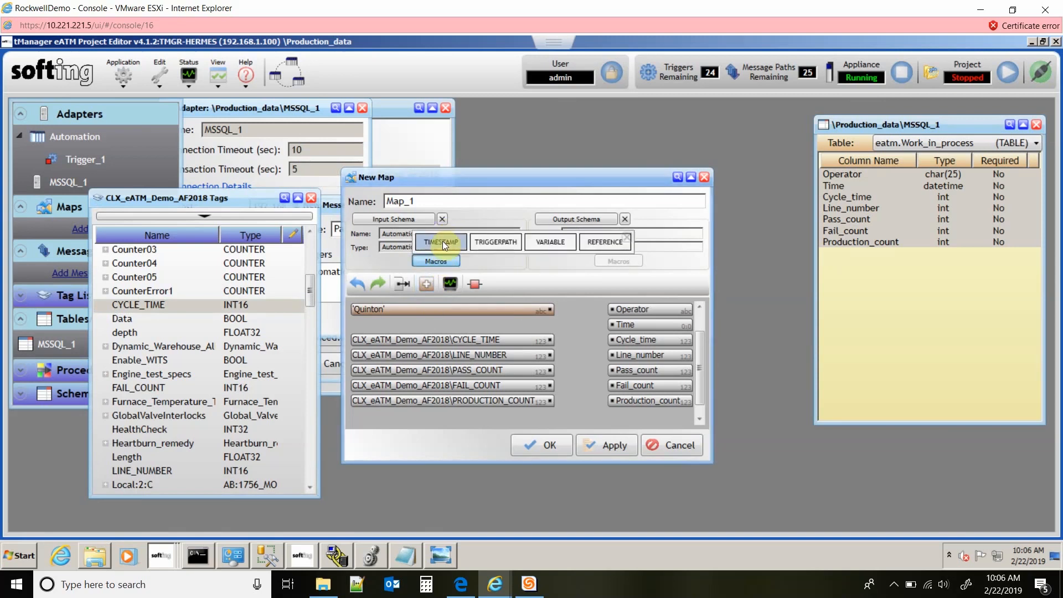
{"action": "mouse_move", "coordinate": [440, 242]}
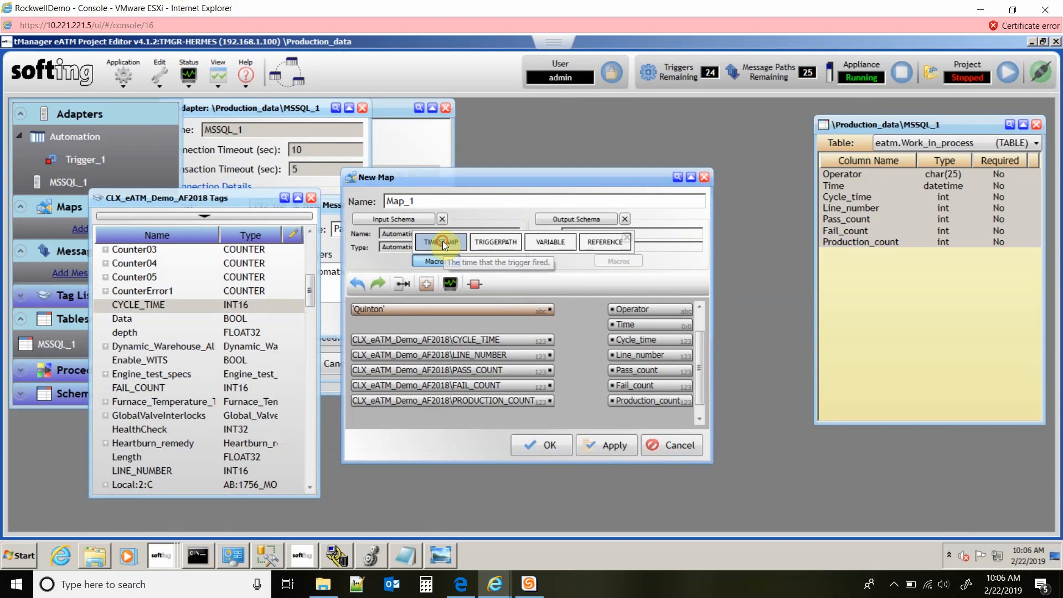
{"action": "left_click", "coordinate": [440, 242]}
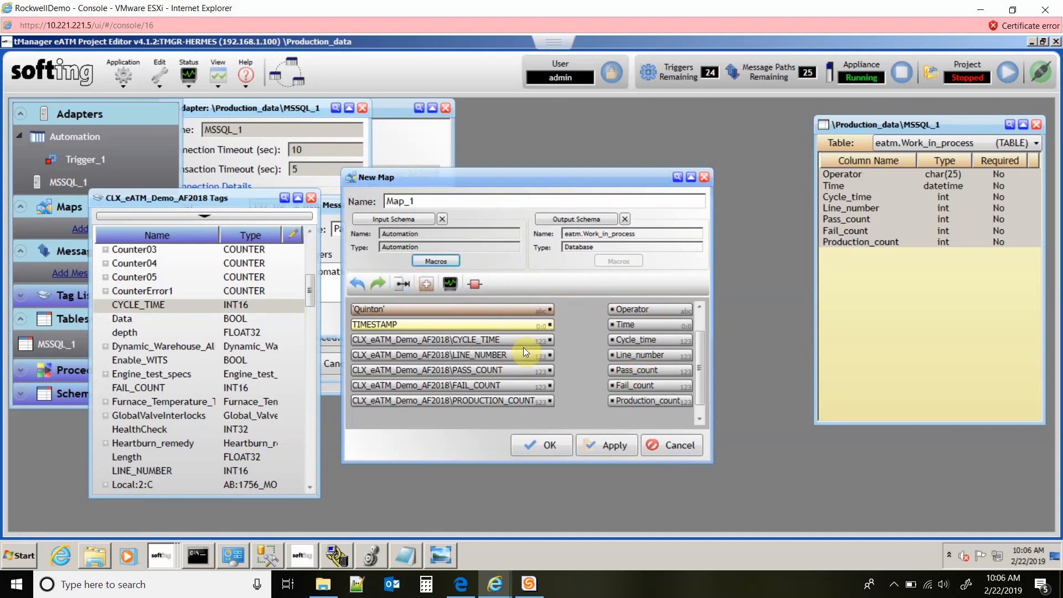
{"action": "mouse_move", "coordinate": [556, 353]}
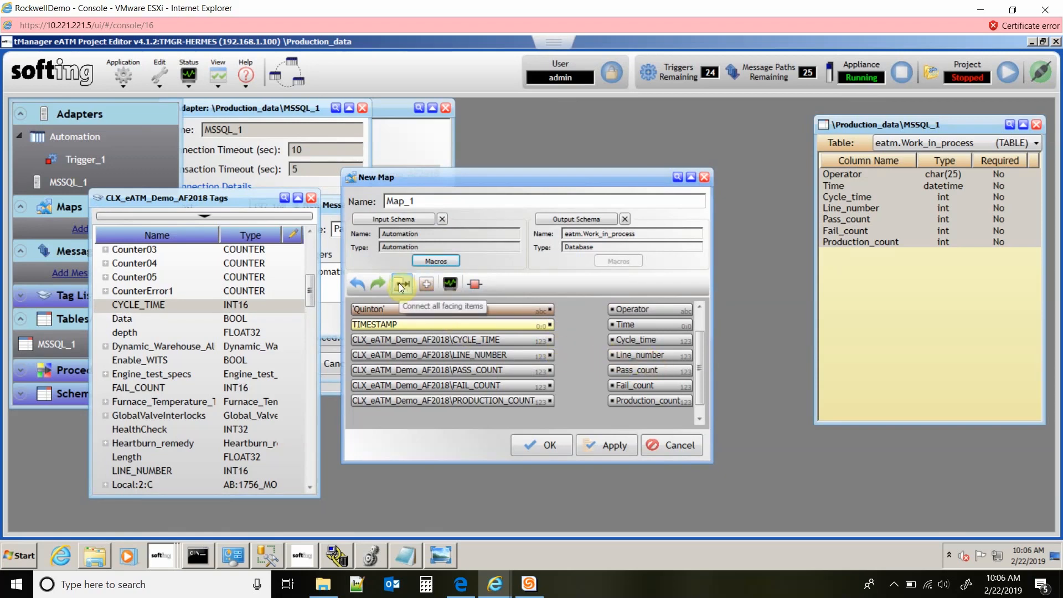
{"action": "left_click", "coordinate": [401, 284]}
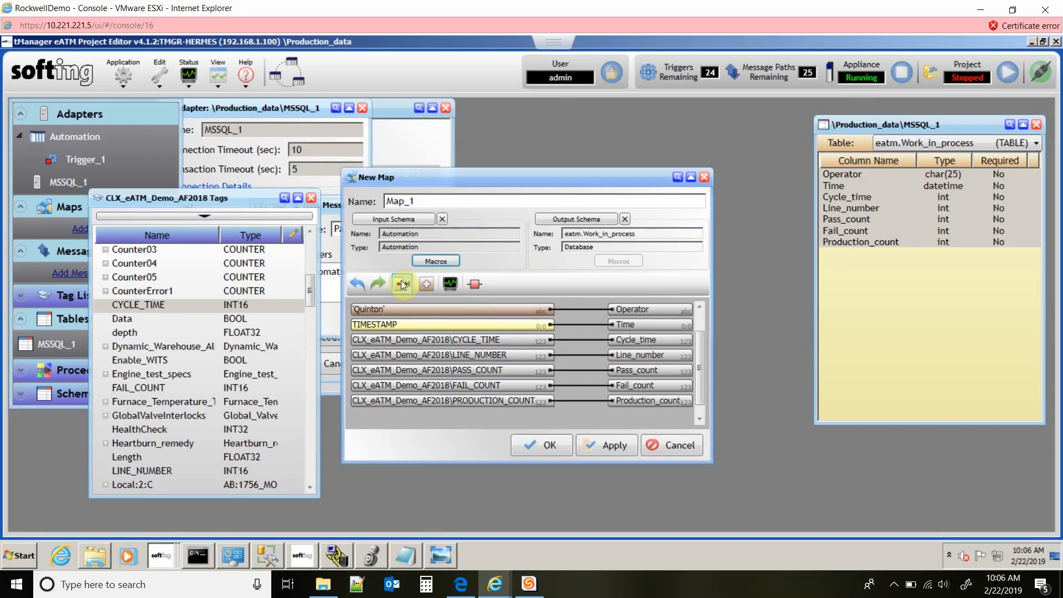
{"action": "left_click", "coordinate": [540, 445]}
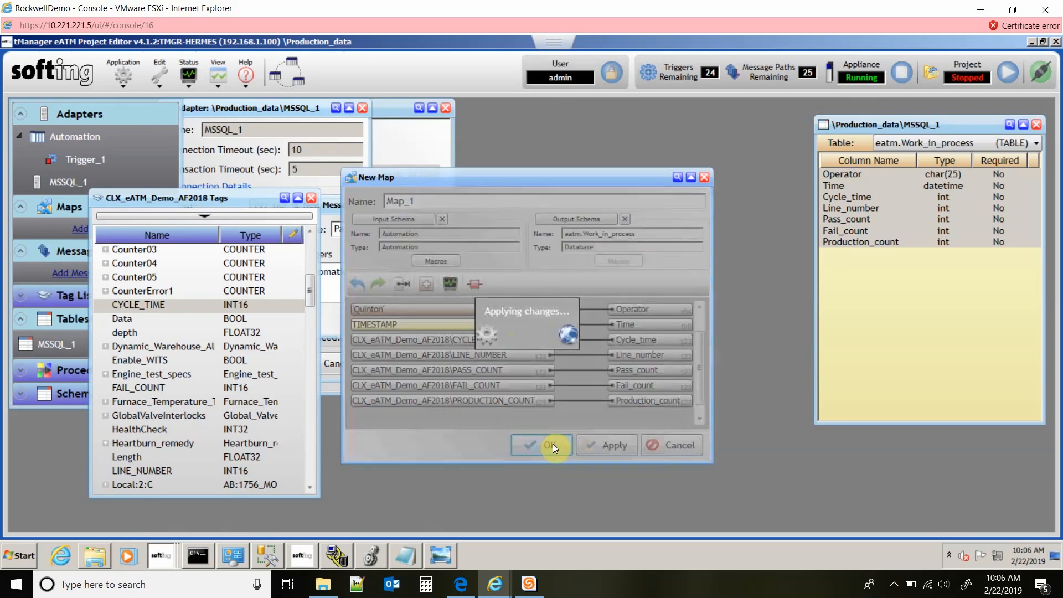
- Place Map_1 from the project tree into Path_1's map step after Automation\Trigger_1
{"action": "left_click", "coordinate": [543, 445]}
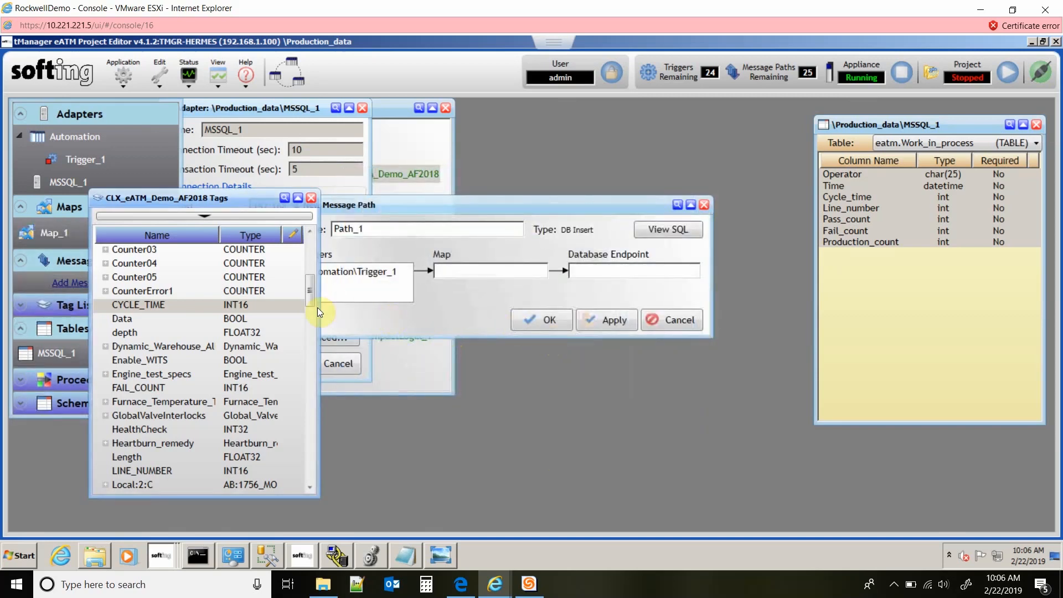
{"action": "left_click", "coordinate": [61, 233]}
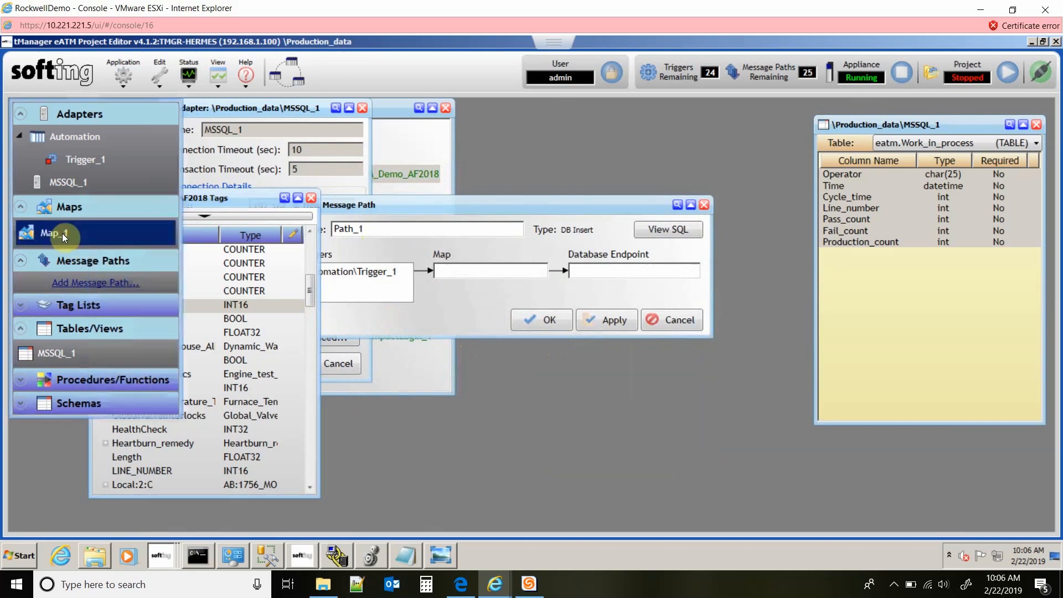
{"action": "left_click", "coordinate": [488, 270]}
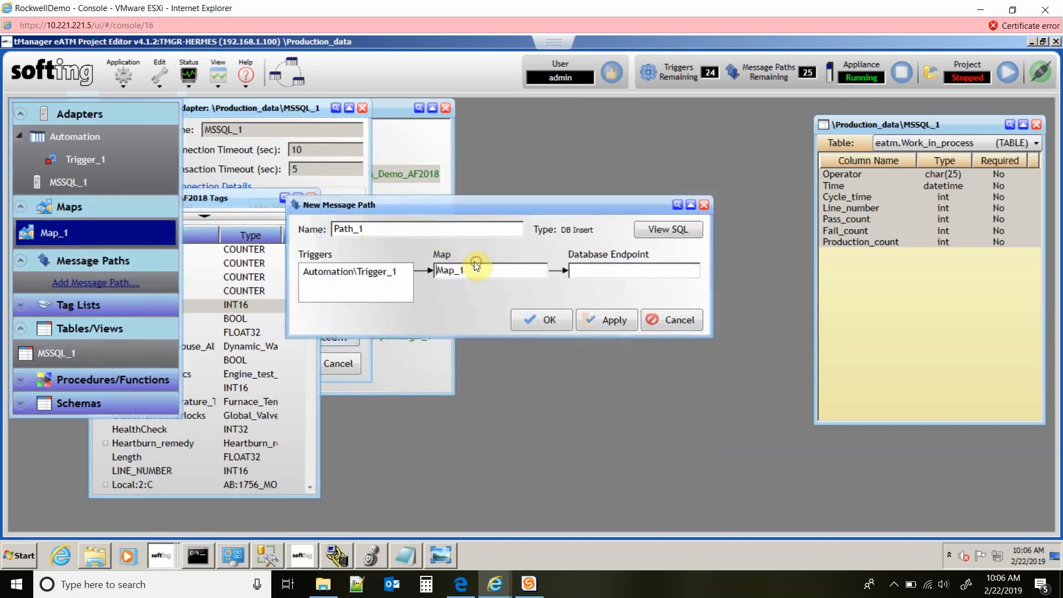
{"action": "mouse_move", "coordinate": [607, 264]}
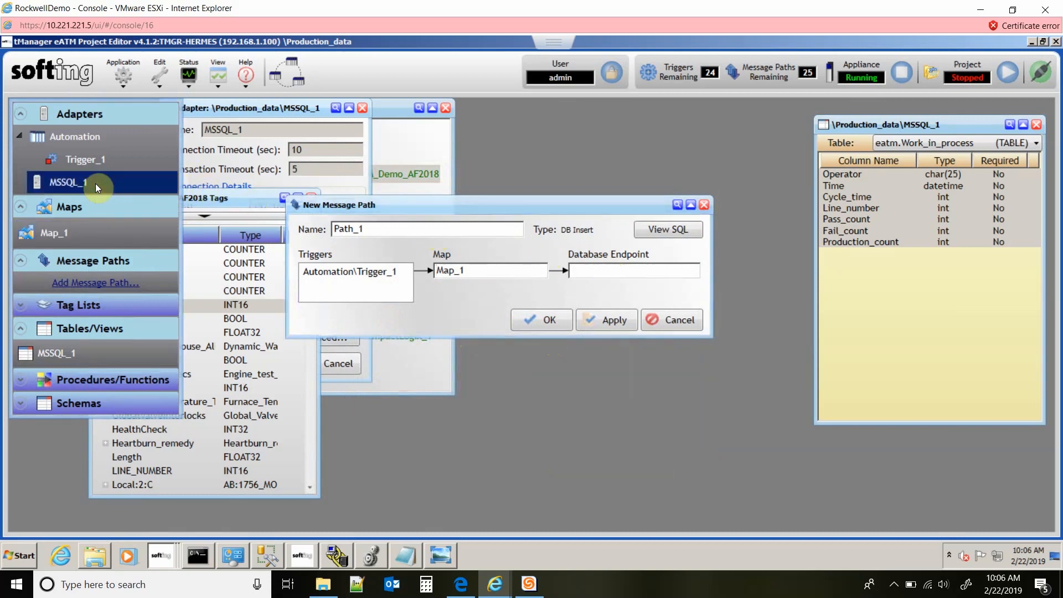
{"action": "right_click", "coordinate": [66, 182]}
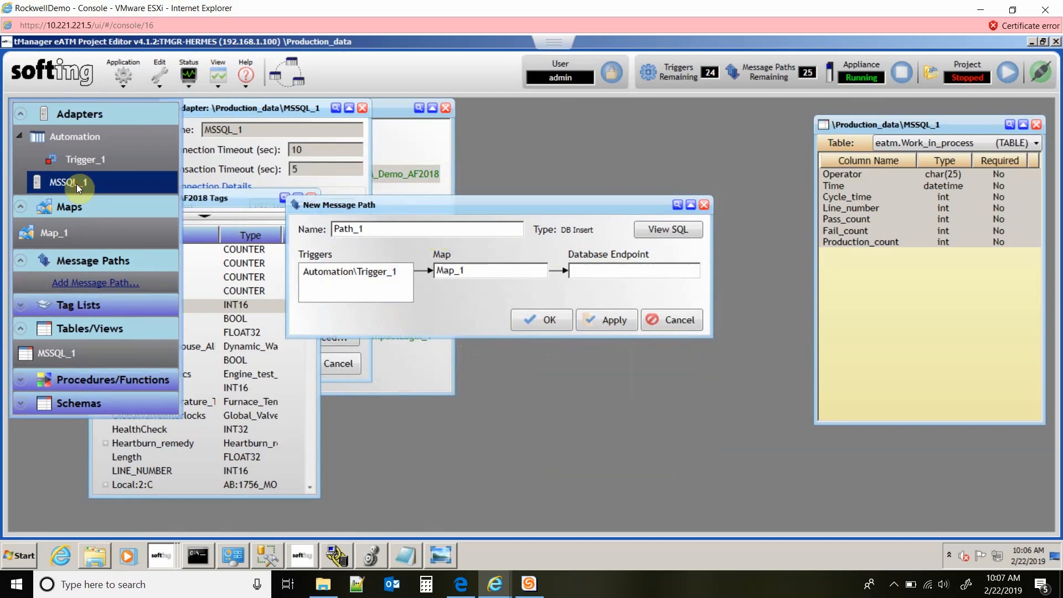
- Create Endpoint_1 on the MSSQL_1 adapter, reviewing Store & Forward and keeping defaults
{"action": "right_click", "coordinate": [65, 181]}
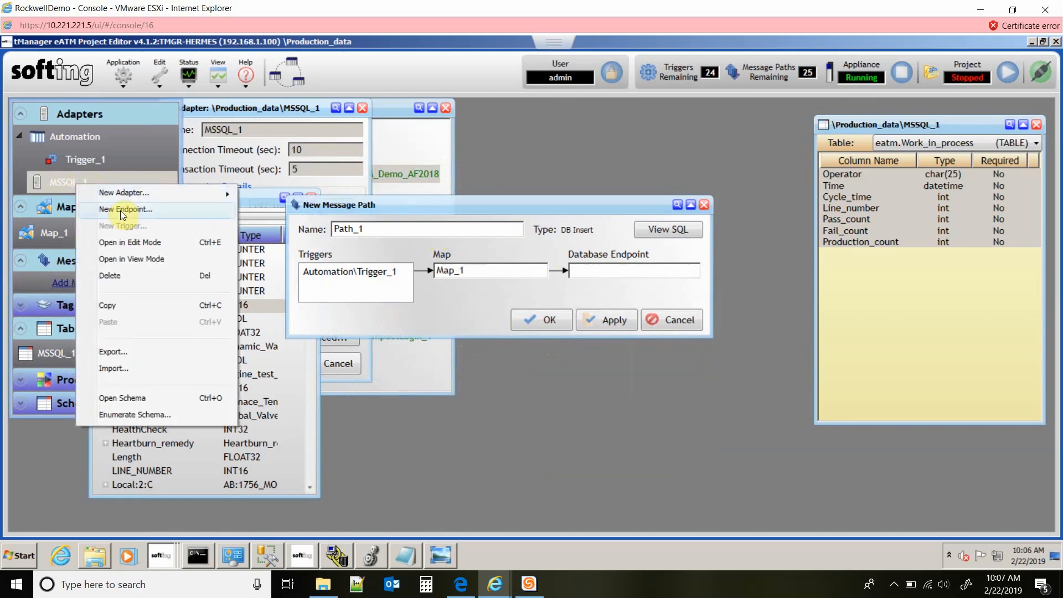
{"action": "left_click", "coordinate": [126, 209]}
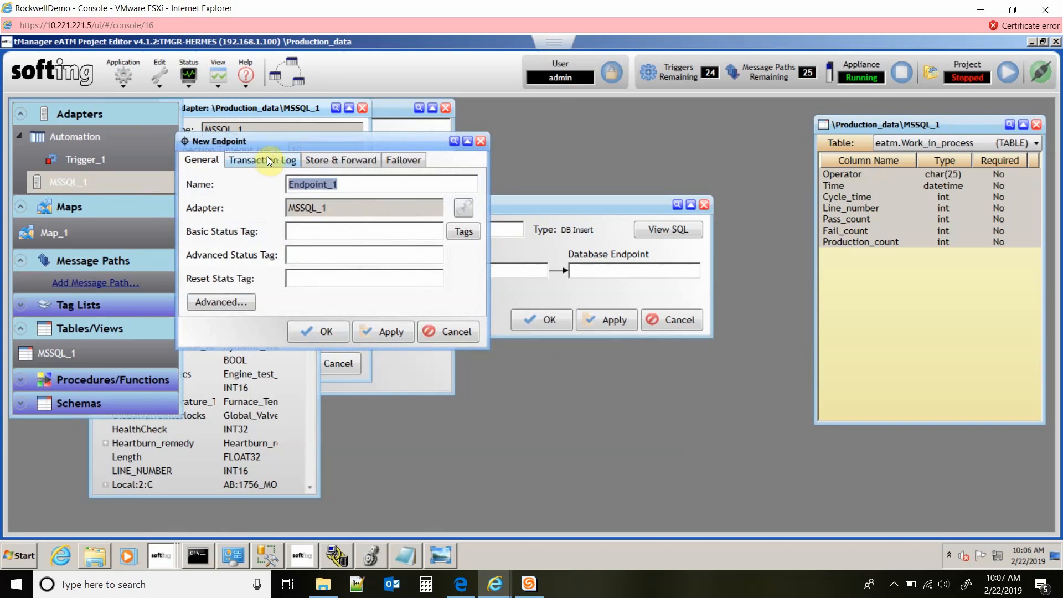
{"action": "mouse_move", "coordinate": [271, 160]}
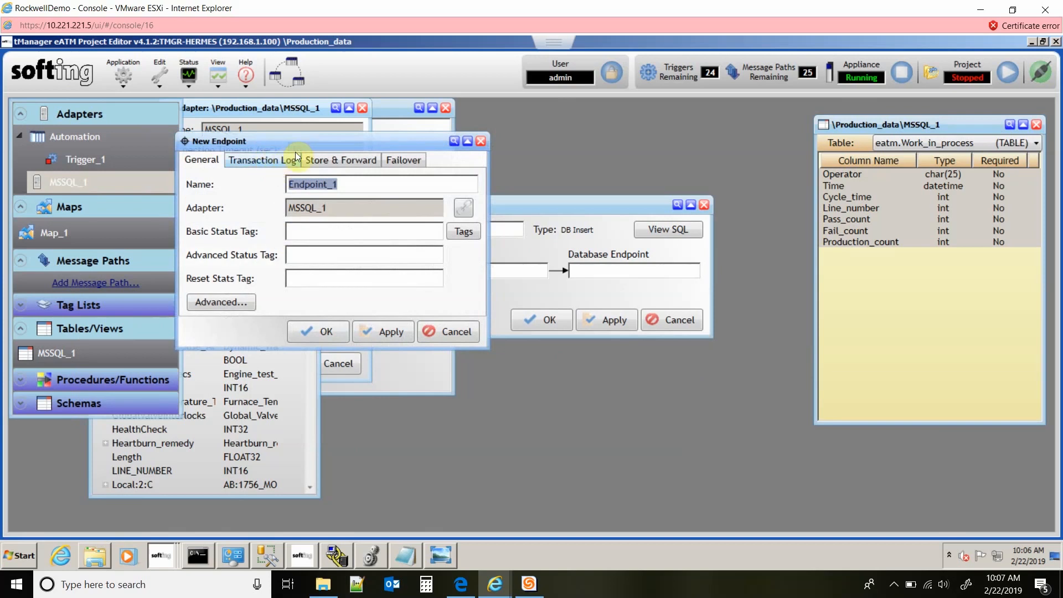
{"action": "left_click", "coordinate": [341, 159]}
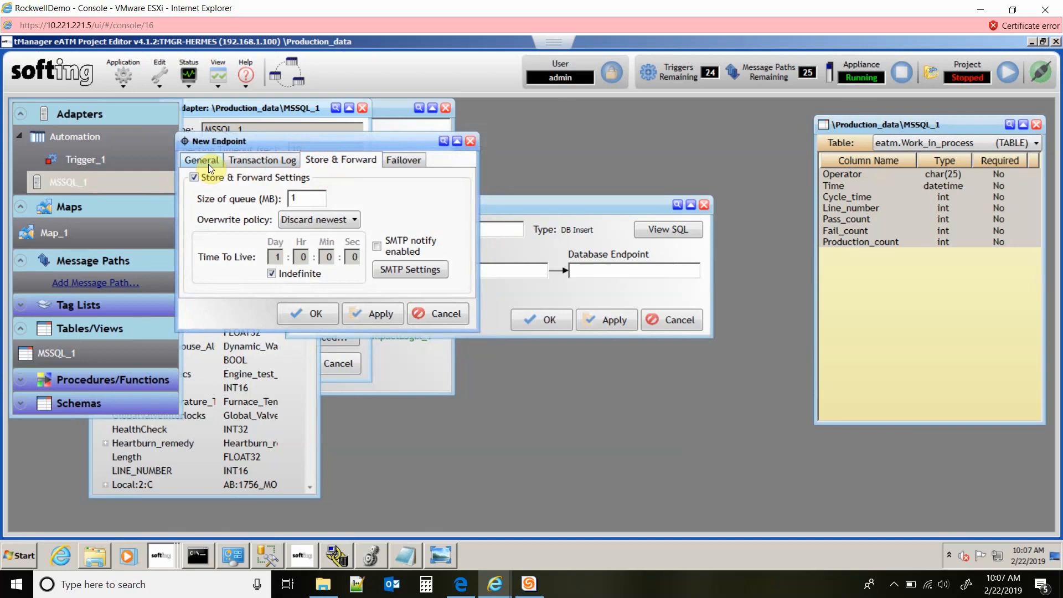
{"action": "left_click", "coordinate": [202, 160]}
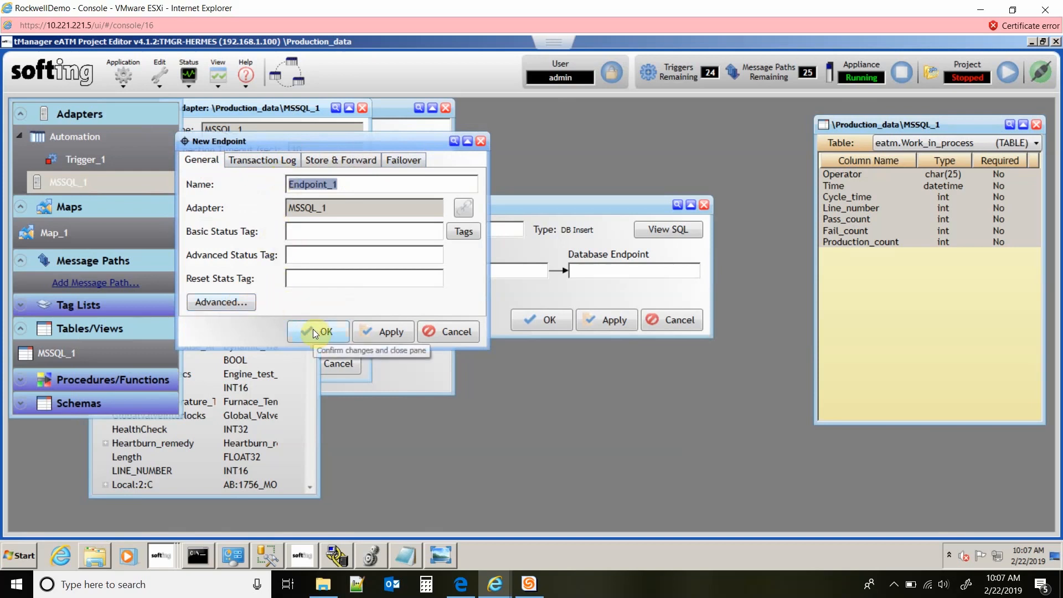
{"action": "left_click", "coordinate": [317, 331]}
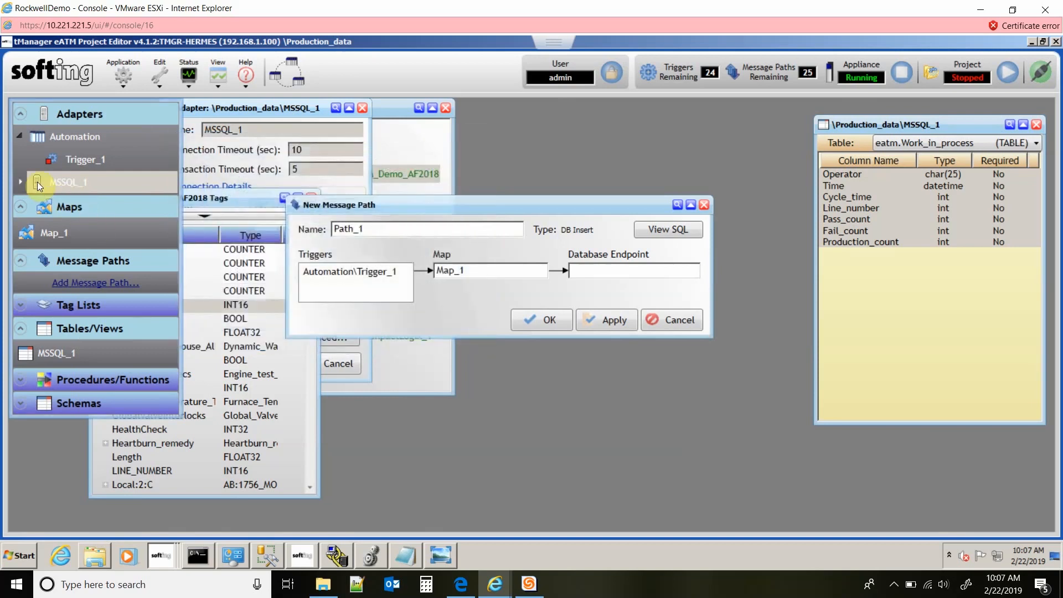
- Set Endpoint_1 as Path_1's database endpoint, save the path, and run Production_data
{"action": "left_click", "coordinate": [20, 182]}
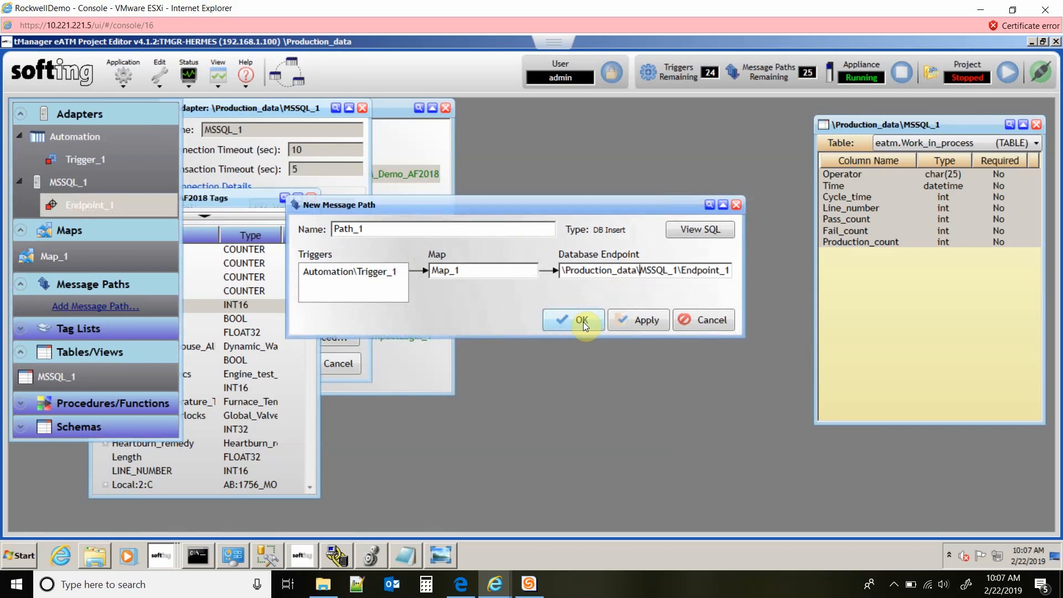
{"action": "left_click", "coordinate": [573, 320]}
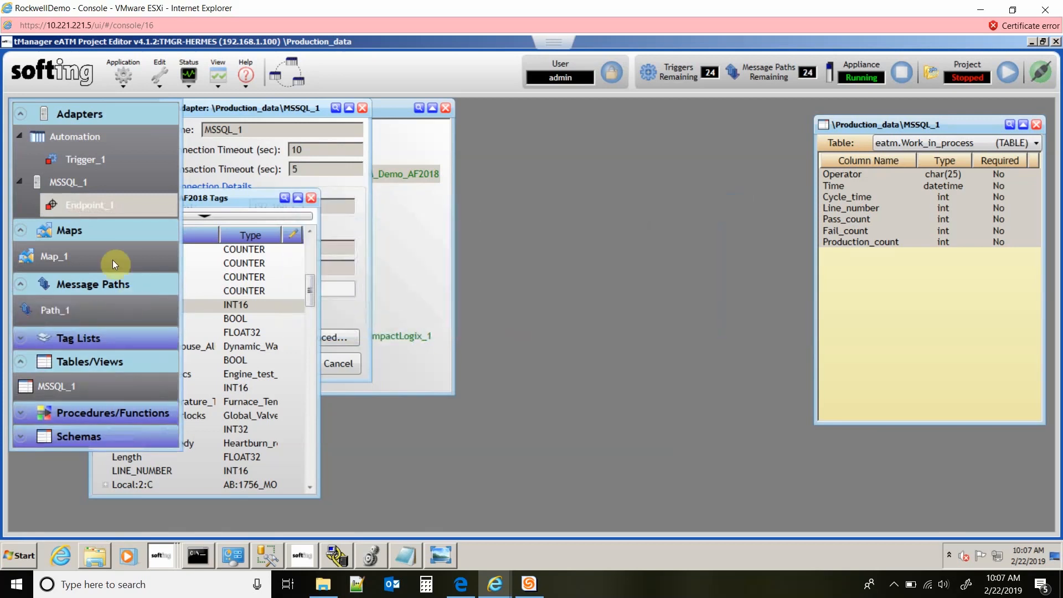
{"action": "mouse_move", "coordinate": [66, 211]}
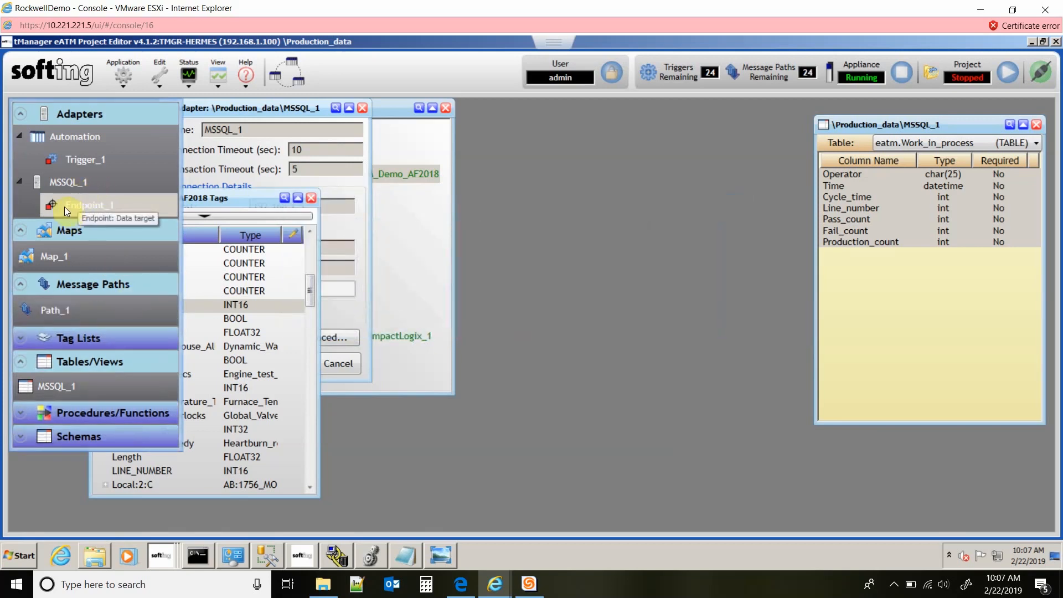
{"action": "right_click", "coordinate": [87, 205]}
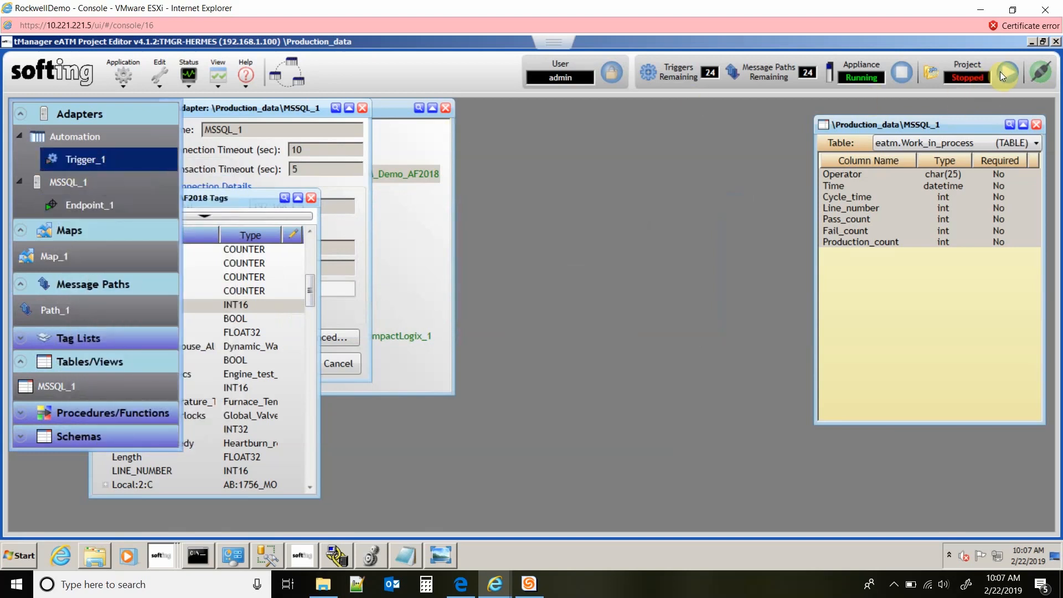
{"action": "left_click", "coordinate": [1008, 73]}
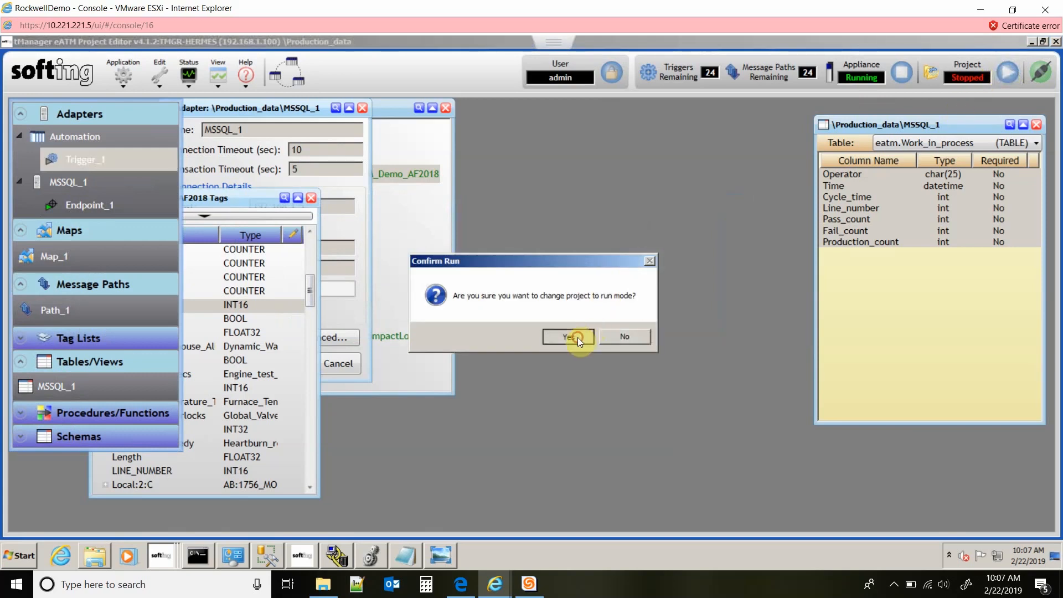
{"action": "left_click", "coordinate": [567, 336]}
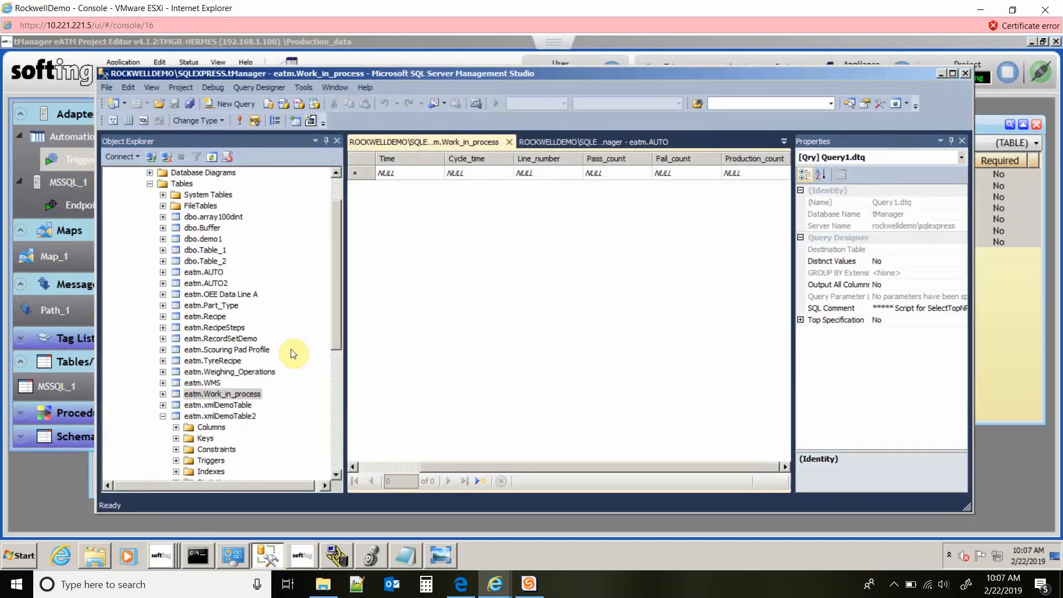
- Select the top 1000 rows of eatm.Work_in_process, then rerun to show new Quinton rows
{"action": "left_click", "coordinate": [222, 394]}
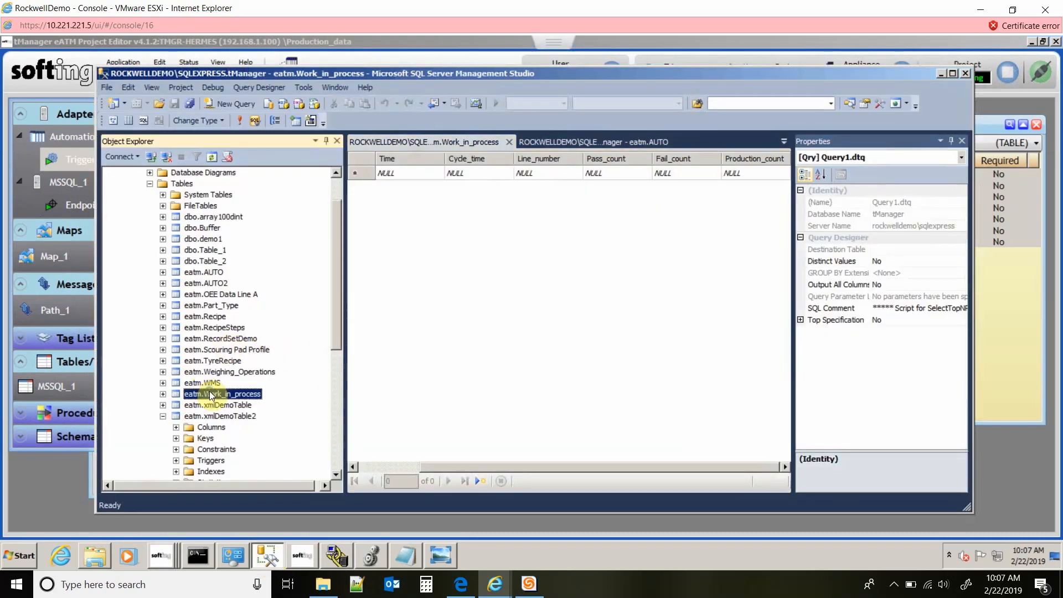
{"action": "right_click", "coordinate": [222, 393]}
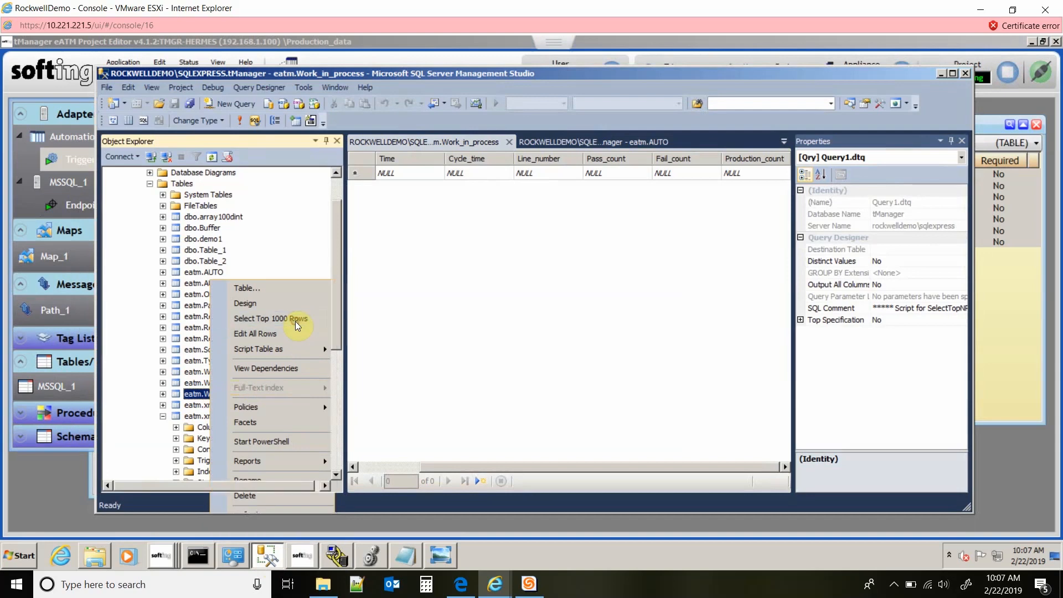
{"action": "left_click", "coordinate": [270, 319]}
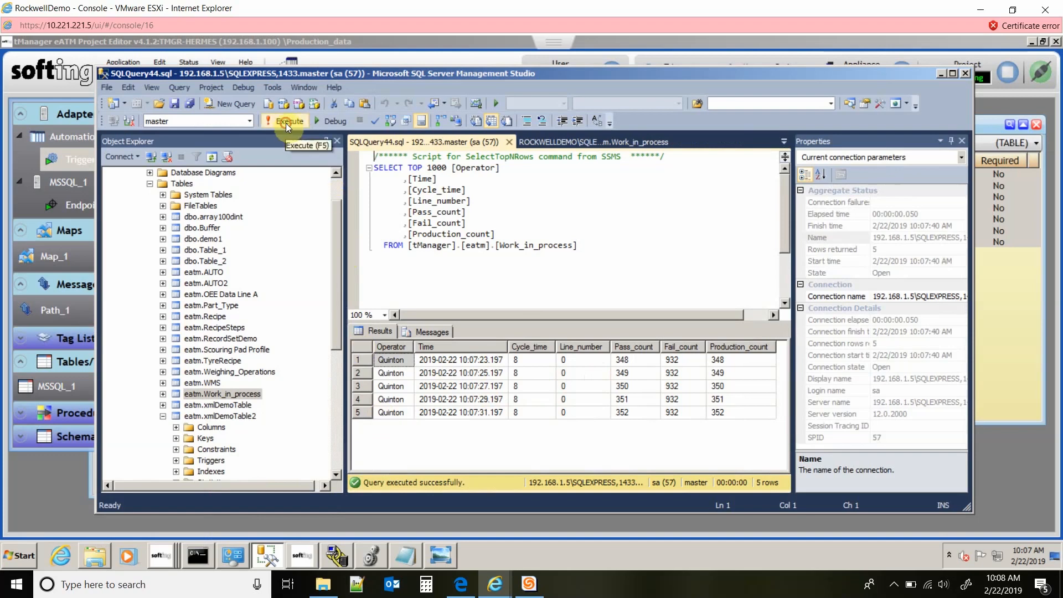
{"action": "left_click", "coordinate": [289, 121]}
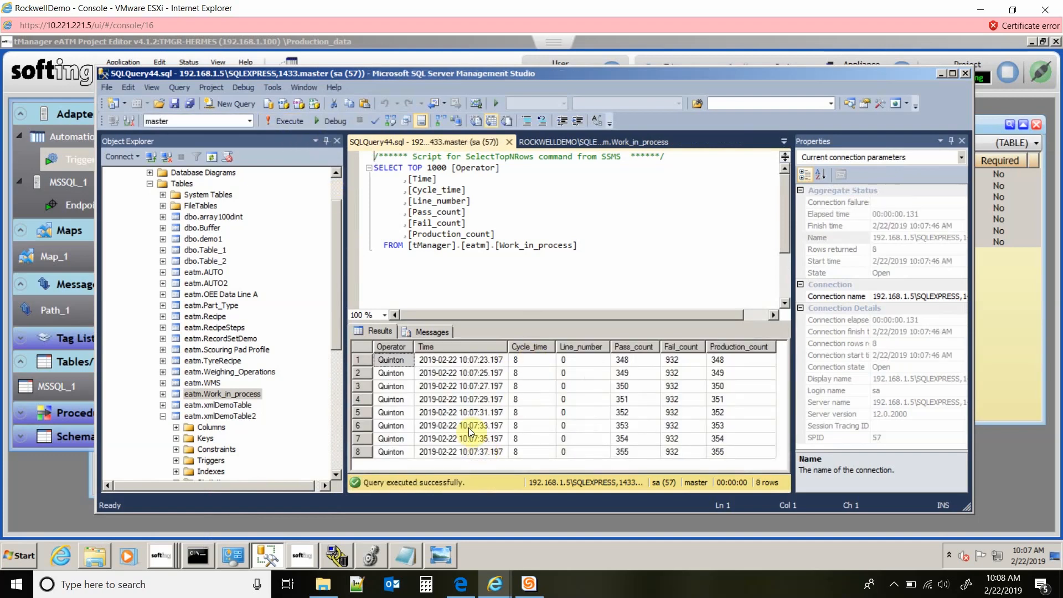
{"action": "mouse_move", "coordinate": [319, 538]}
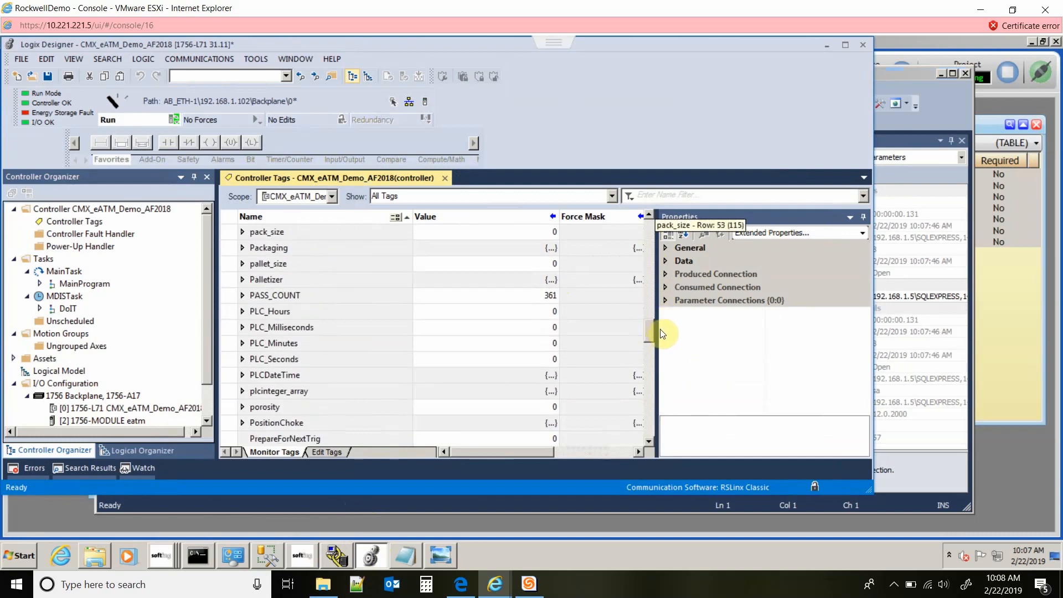
- Scroll the Controller Tags monitor list to PASS_COUNT, showing 361
{"action": "scroll", "scroll_direction": "down", "scroll_amount": 3}
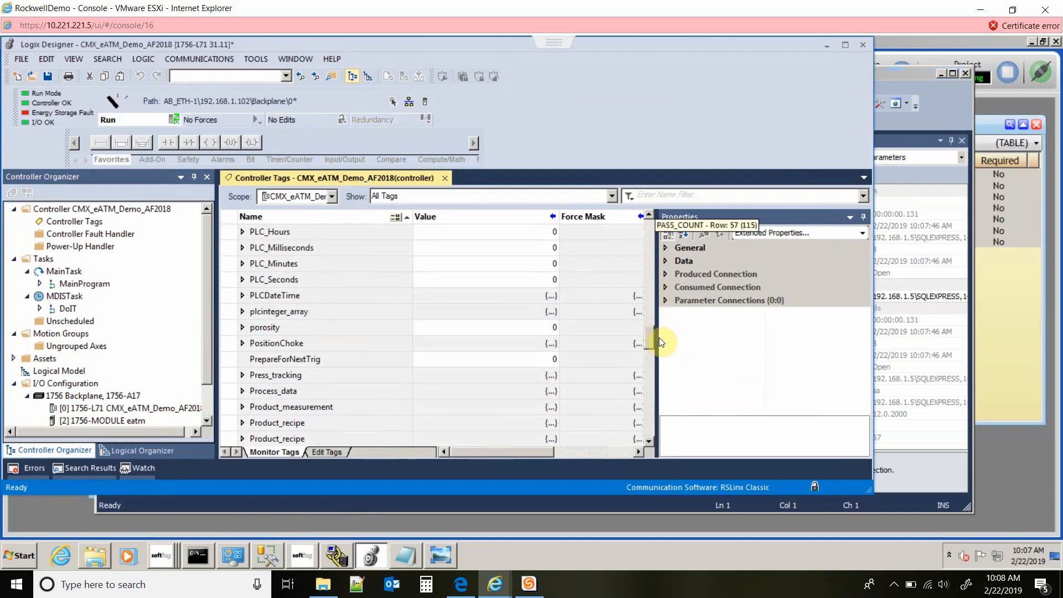